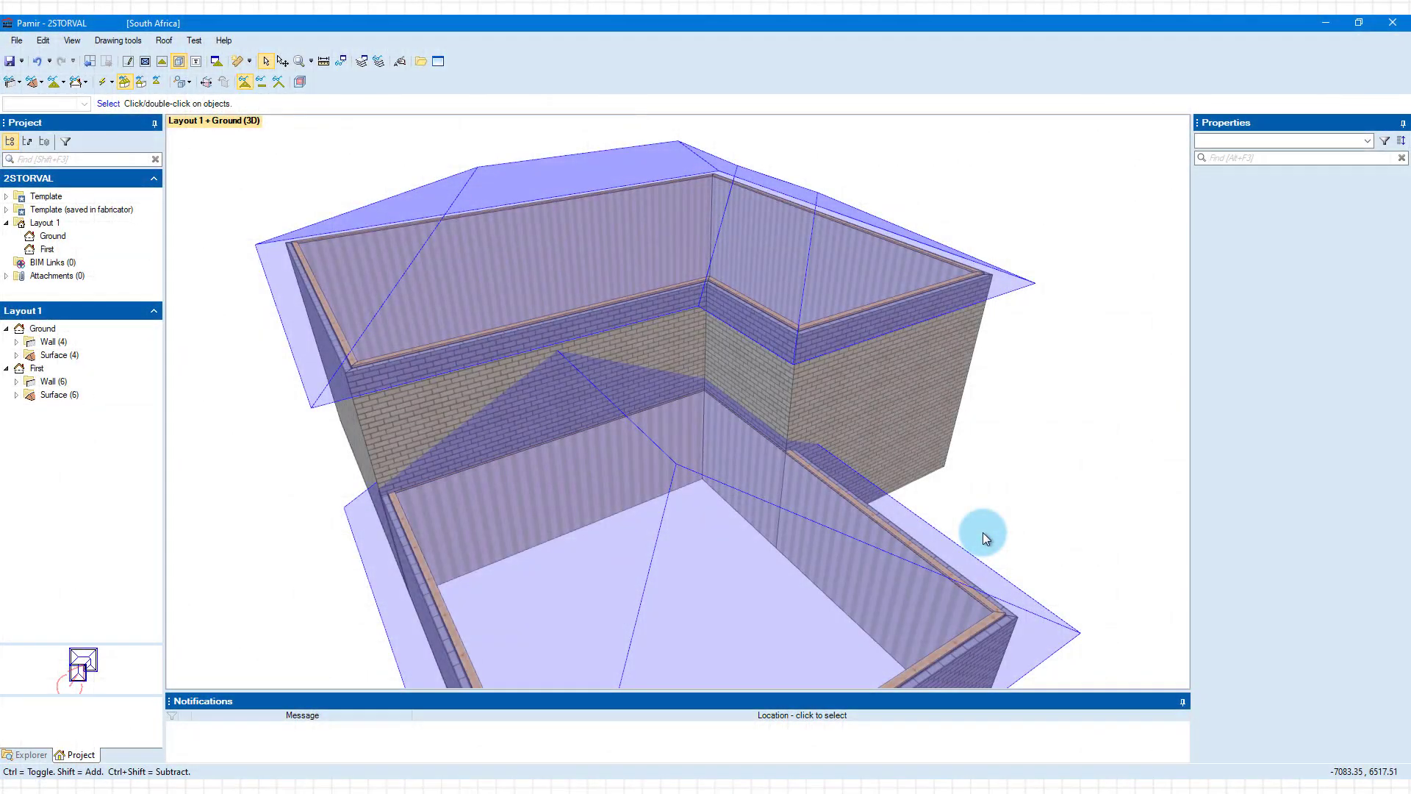
{"action": "mouse_move", "coordinate": [896, 533]}
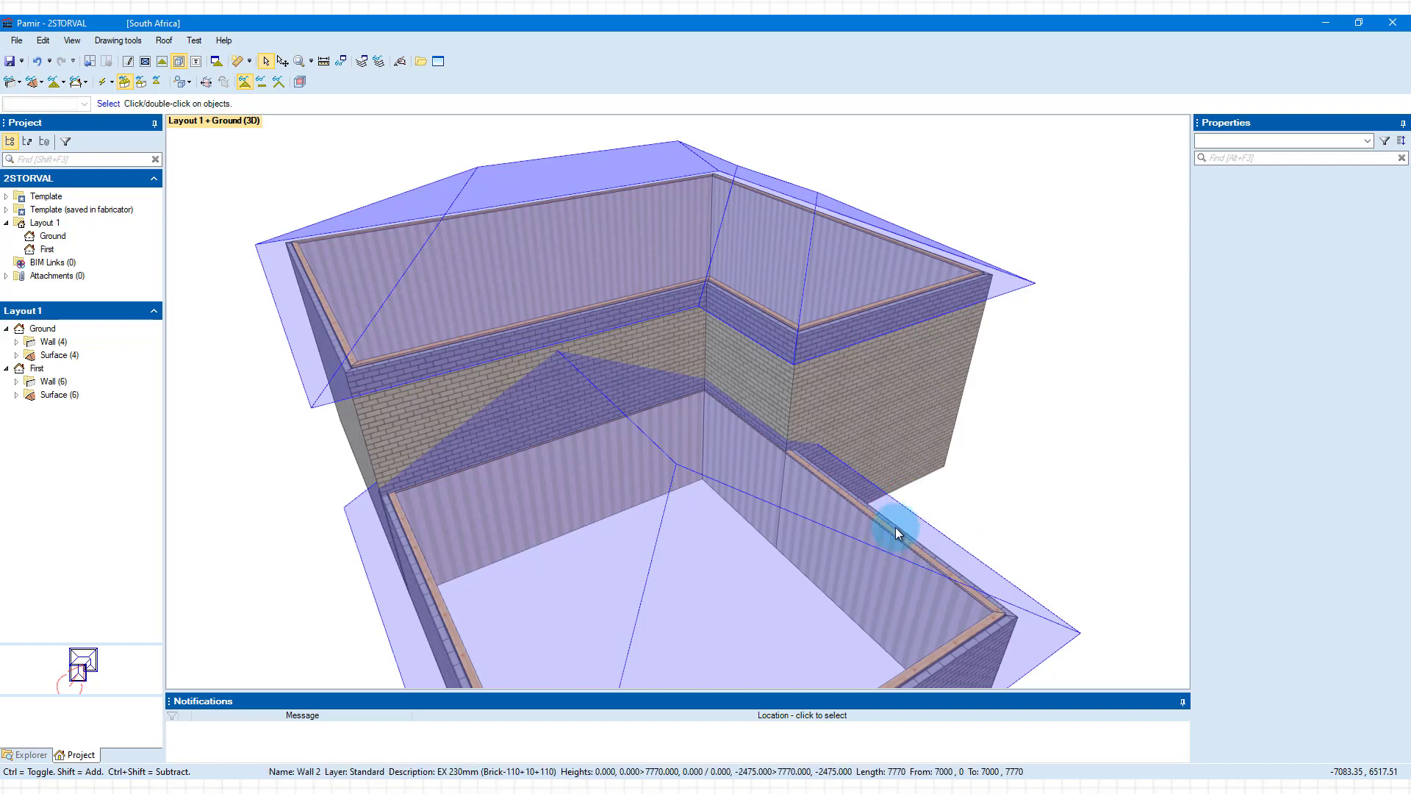
{"action": "mouse_move", "coordinate": [852, 406]}
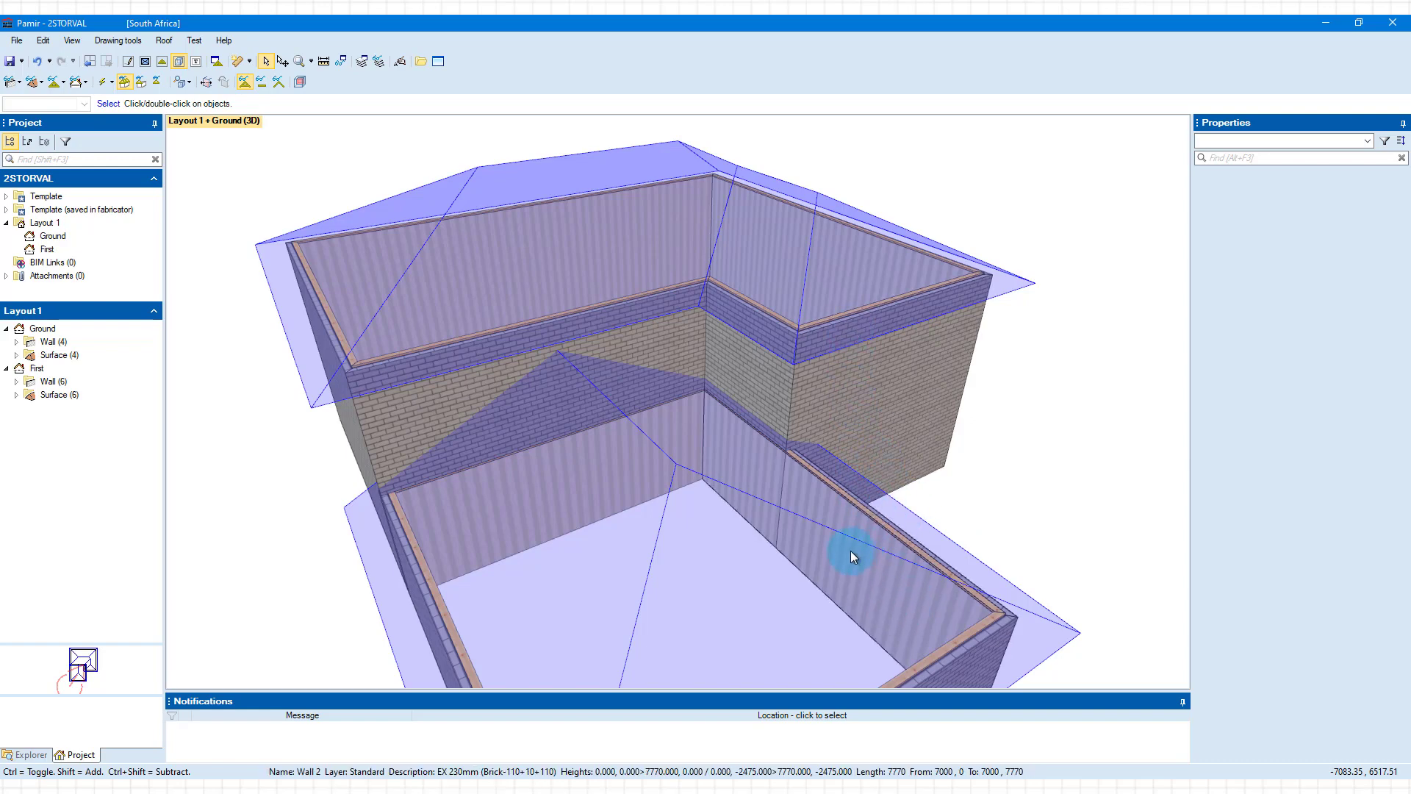
{"action": "mouse_move", "coordinate": [869, 456]}
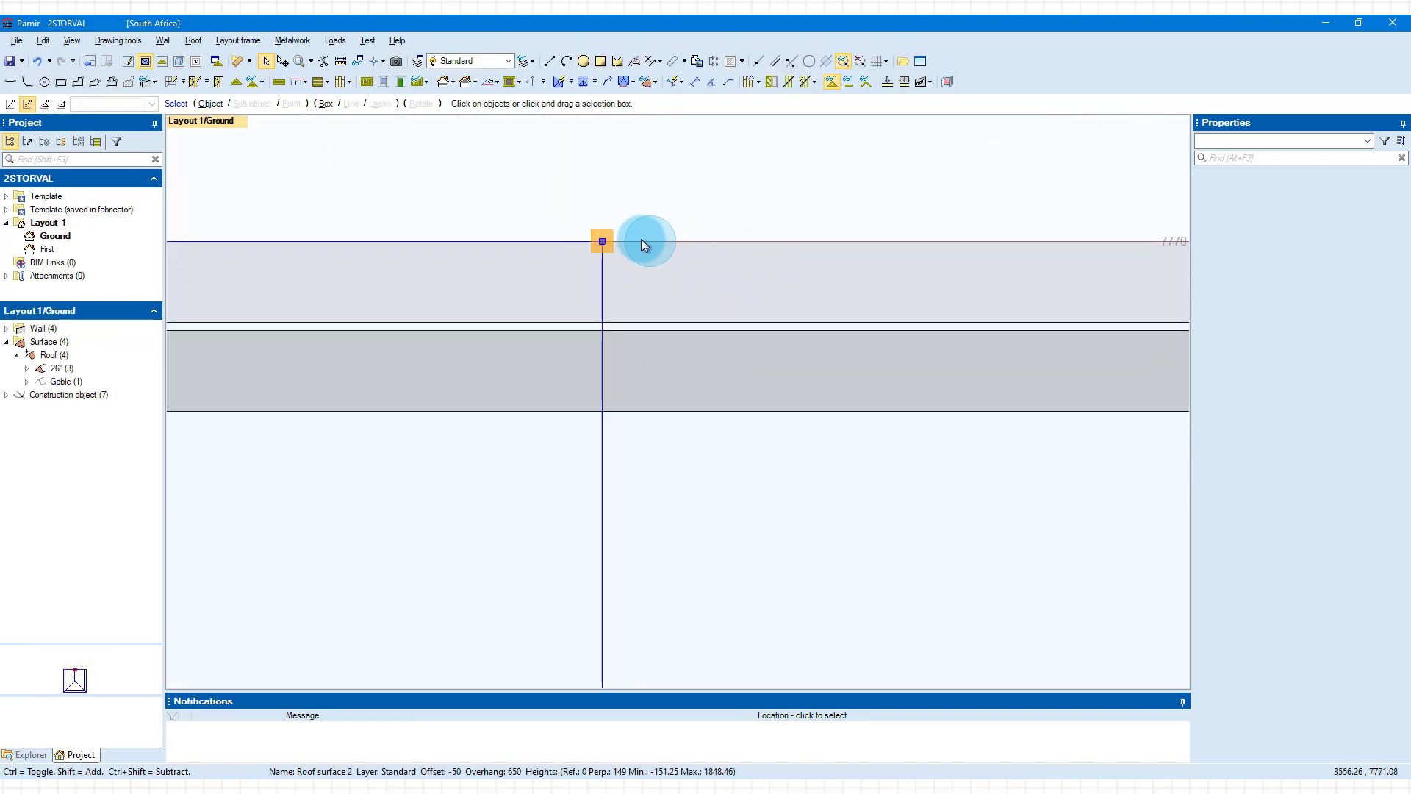
Give Roof surface 2 a gable overhang of -230 mm
{"action": "left_click", "coordinate": [603, 241]}
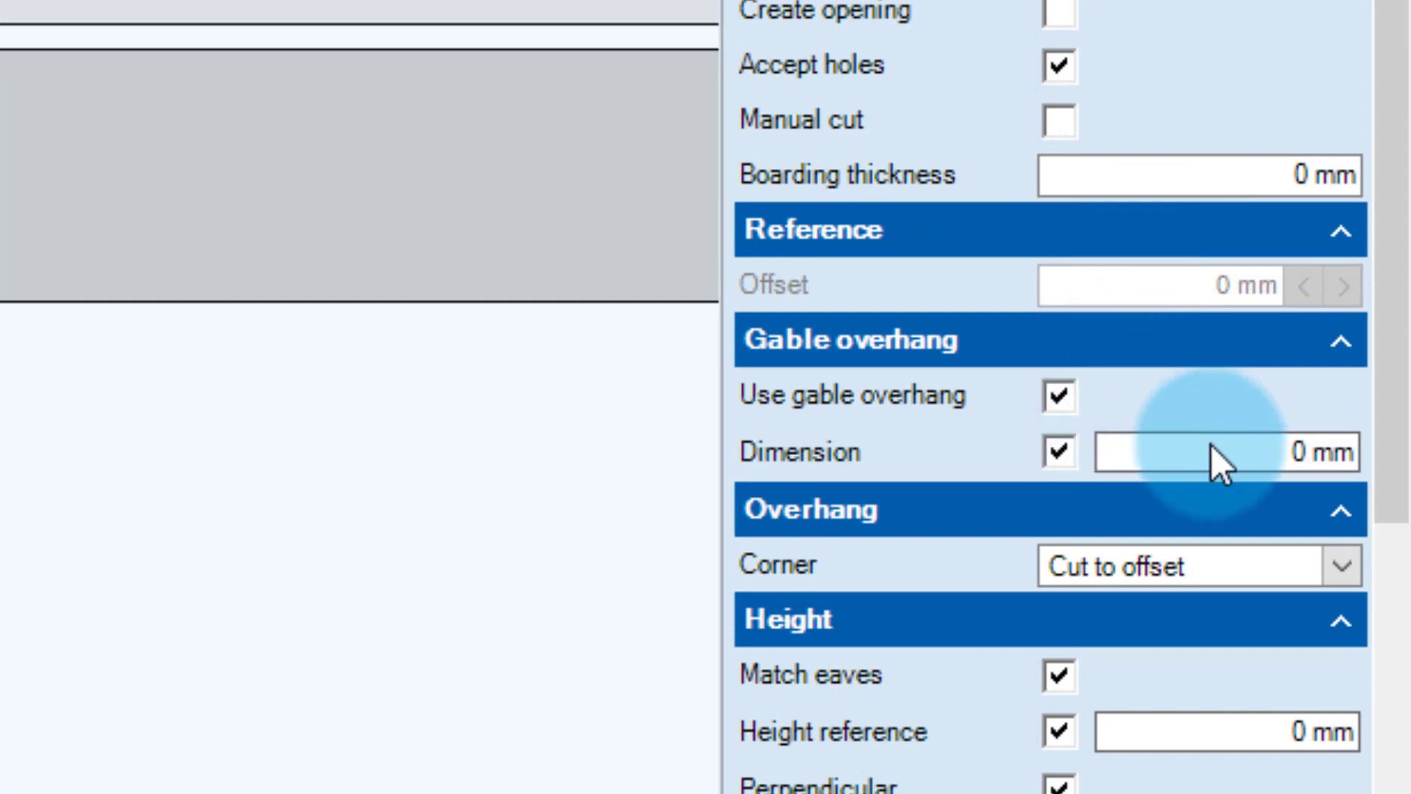
{"action": "left_click", "coordinate": [1213, 452]}
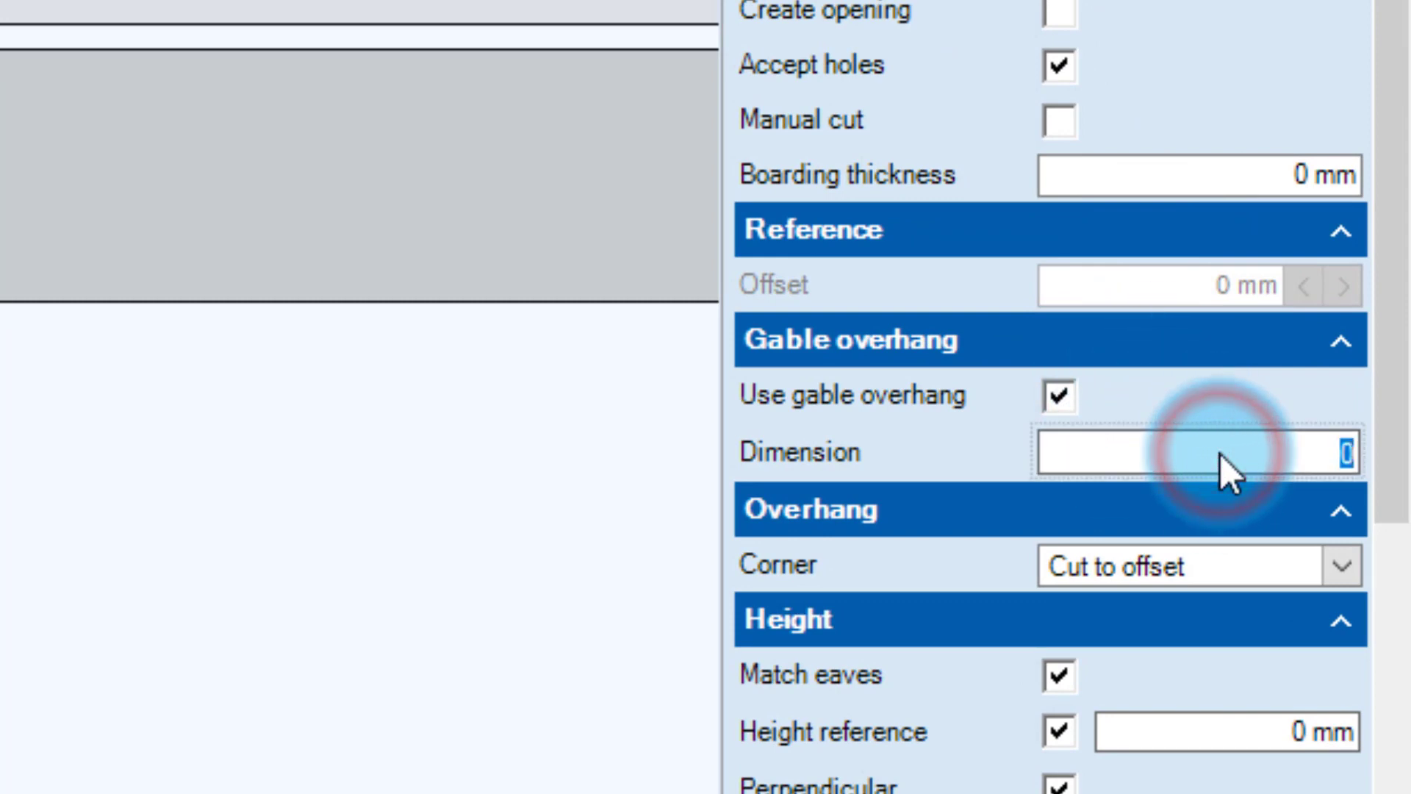
{"action": "type", "text": "-230"}
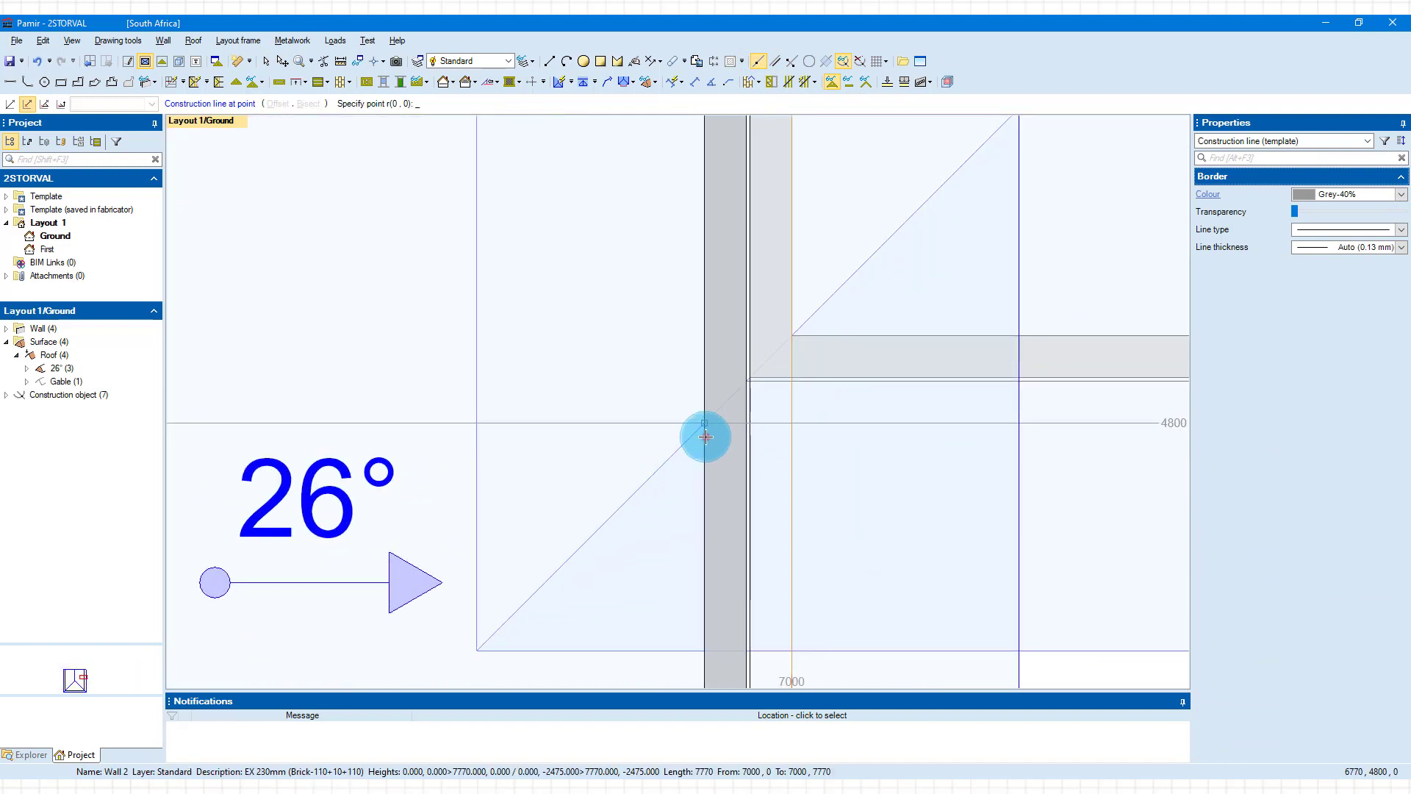
Place a construction line at the wall corner and a 135° diagonal from the inner corner at 6770
{"action": "left_click", "coordinate": [704, 438]}
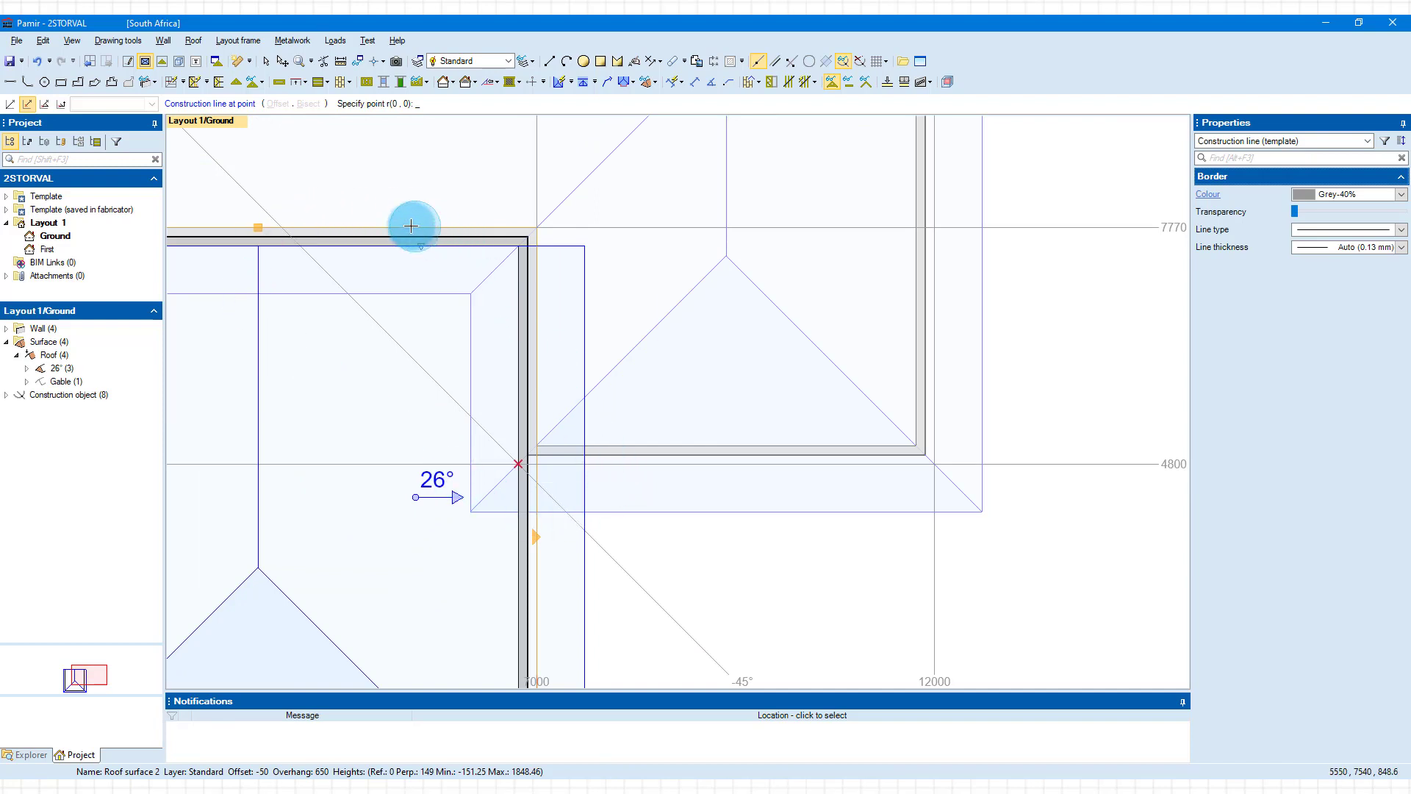
{"action": "mouse_move", "coordinate": [296, 310]}
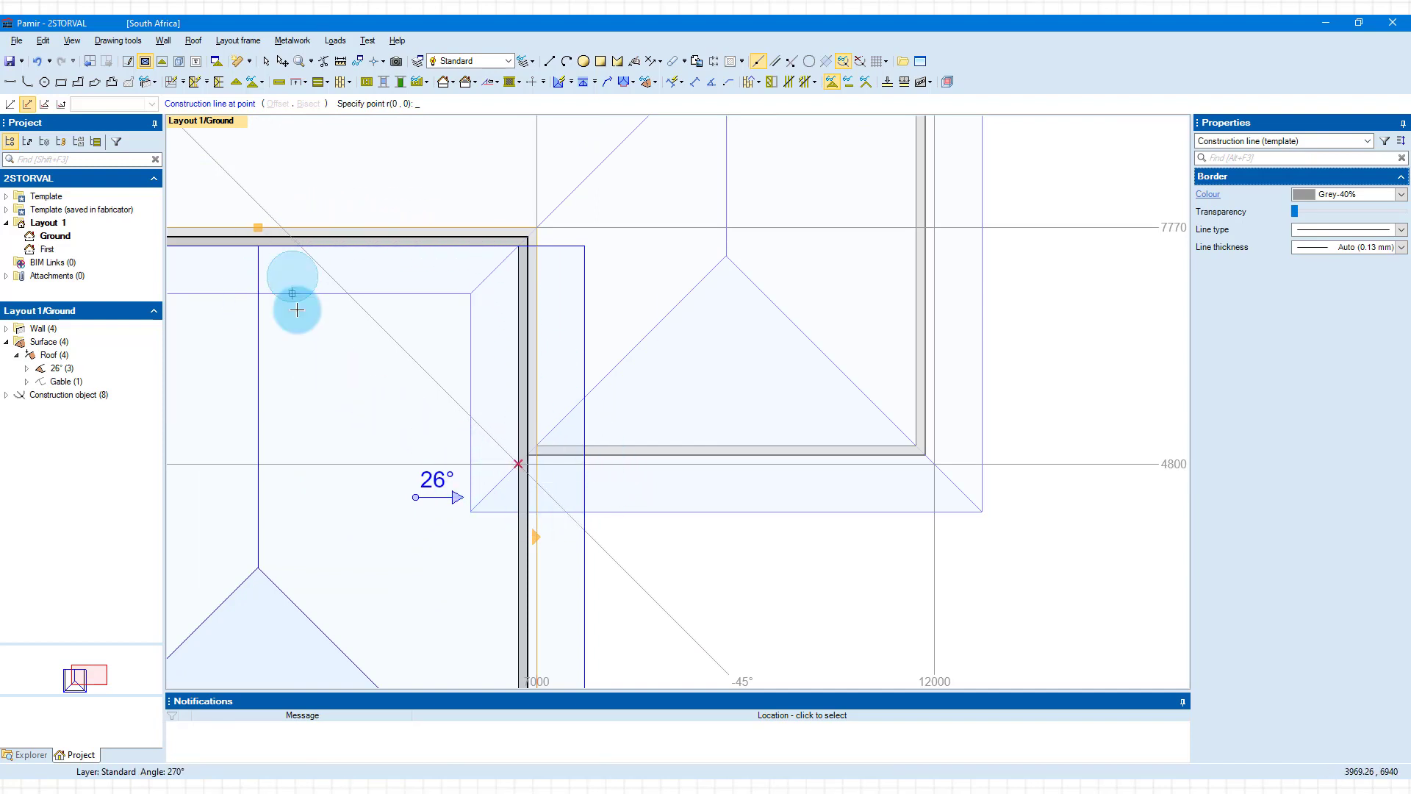
{"action": "mouse_move", "coordinate": [450, 246]}
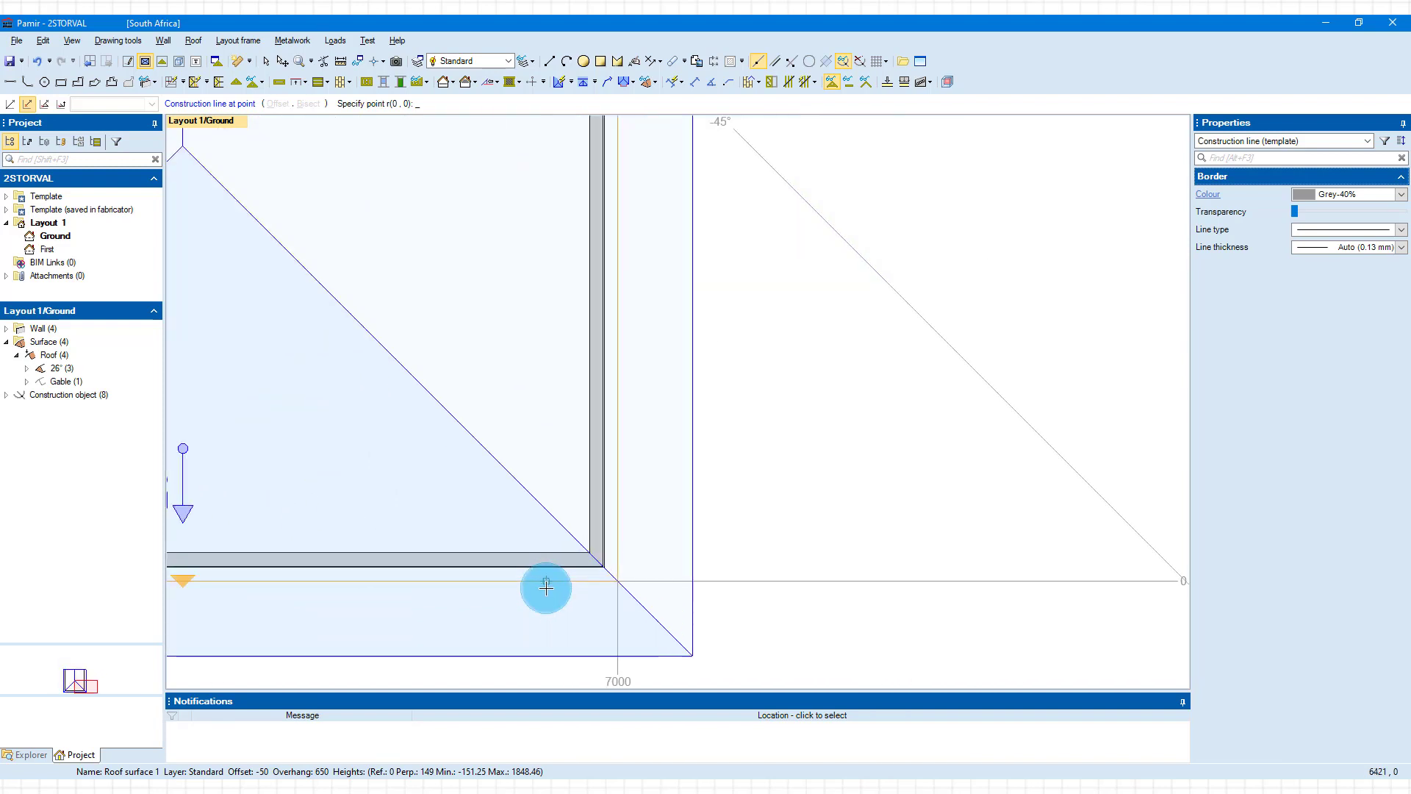
{"action": "left_click", "coordinate": [545, 588]}
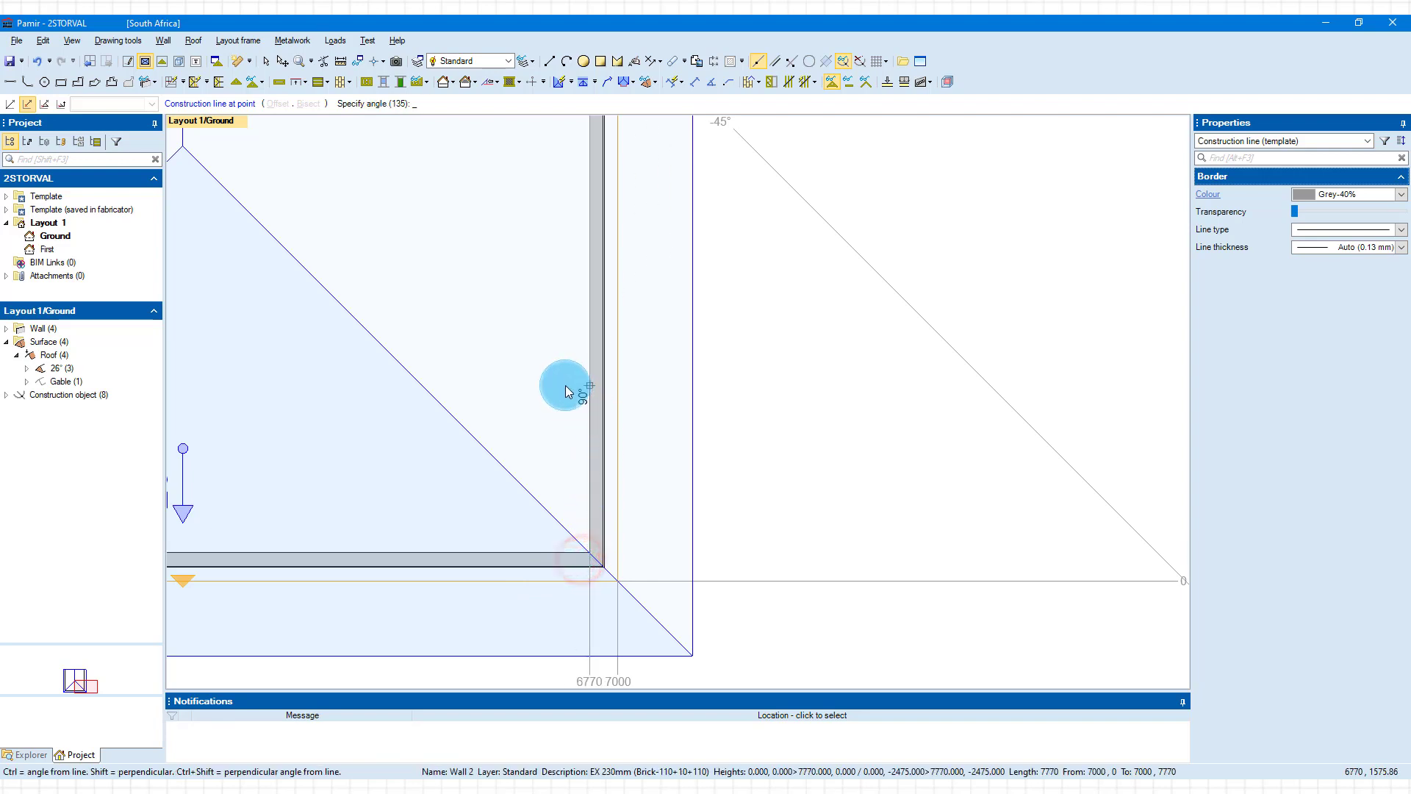
{"action": "left_click", "coordinate": [590, 568]}
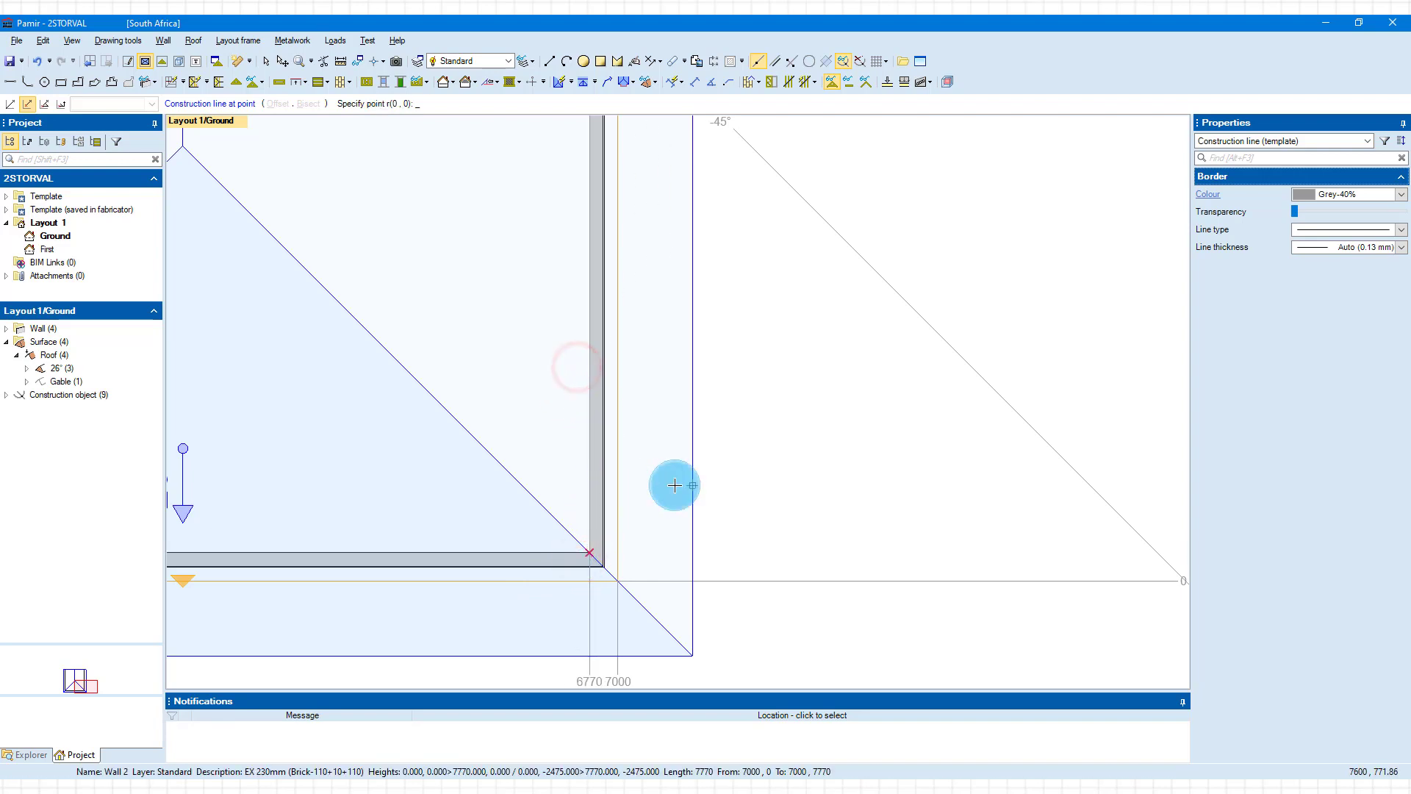
{"action": "mouse_move", "coordinate": [725, 552]}
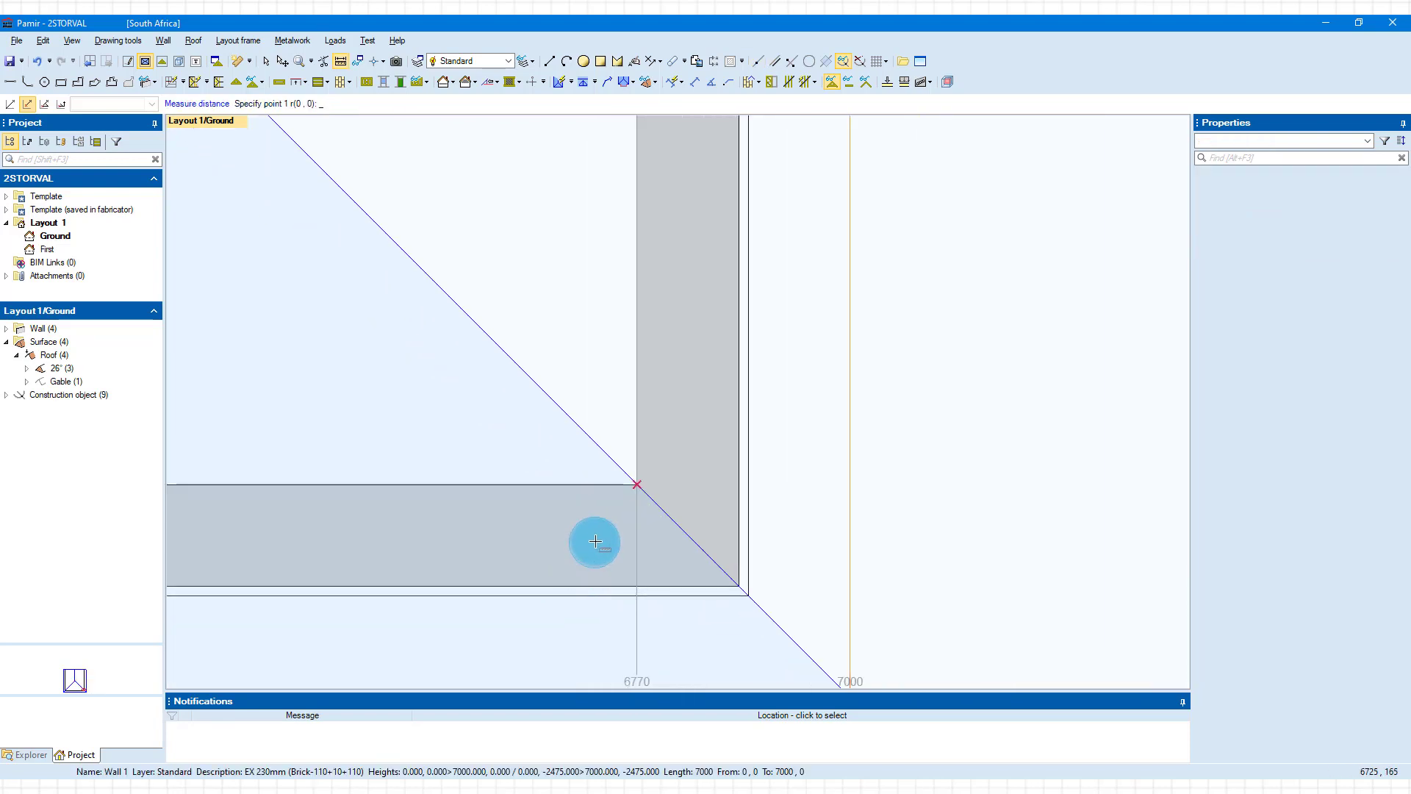
Measure from where the diagonal construction line meets the inner wall face
{"action": "left_click", "coordinate": [624, 490]}
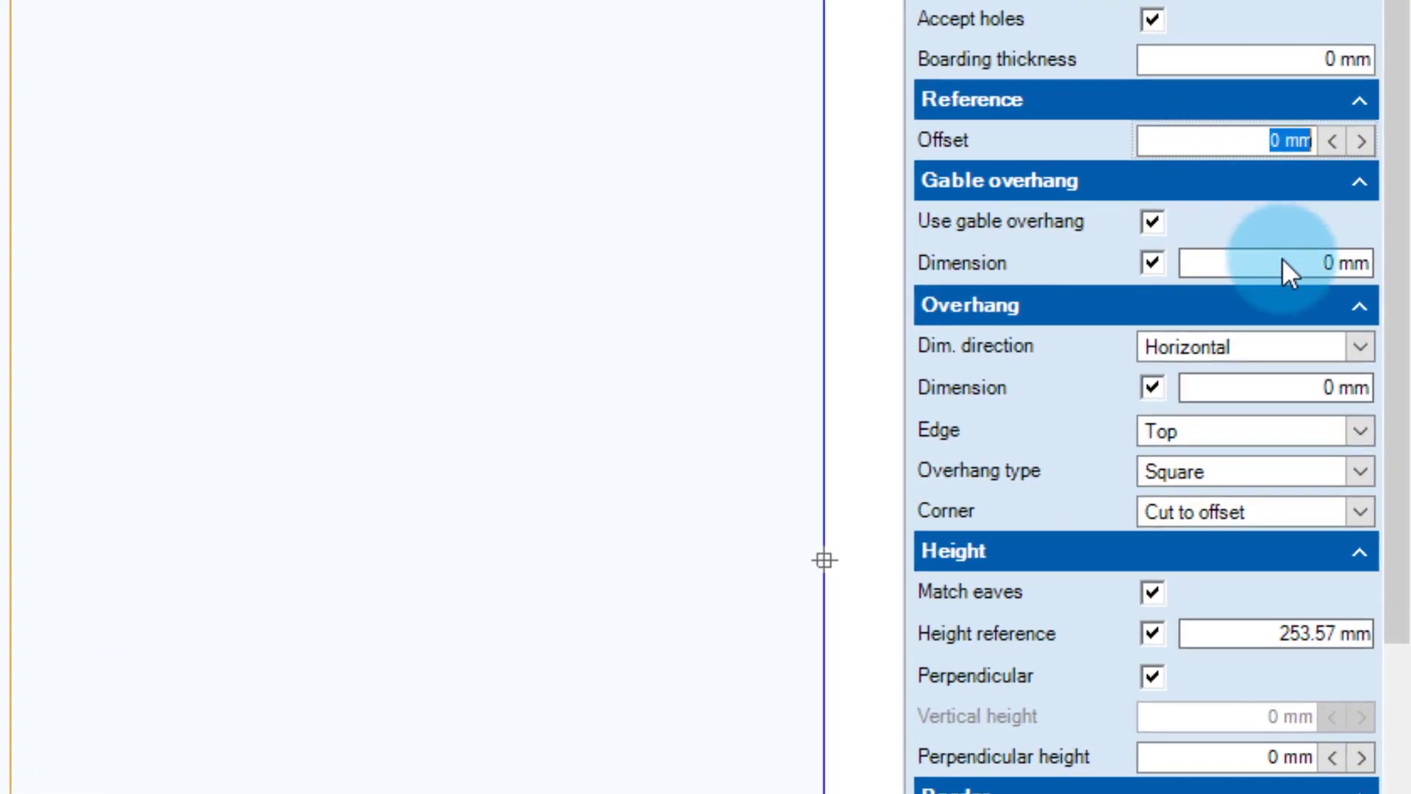
Set the gable overhang and overhang to 0 mm and height reference to 253.57 mm
{"action": "left_click", "coordinate": [1269, 278]}
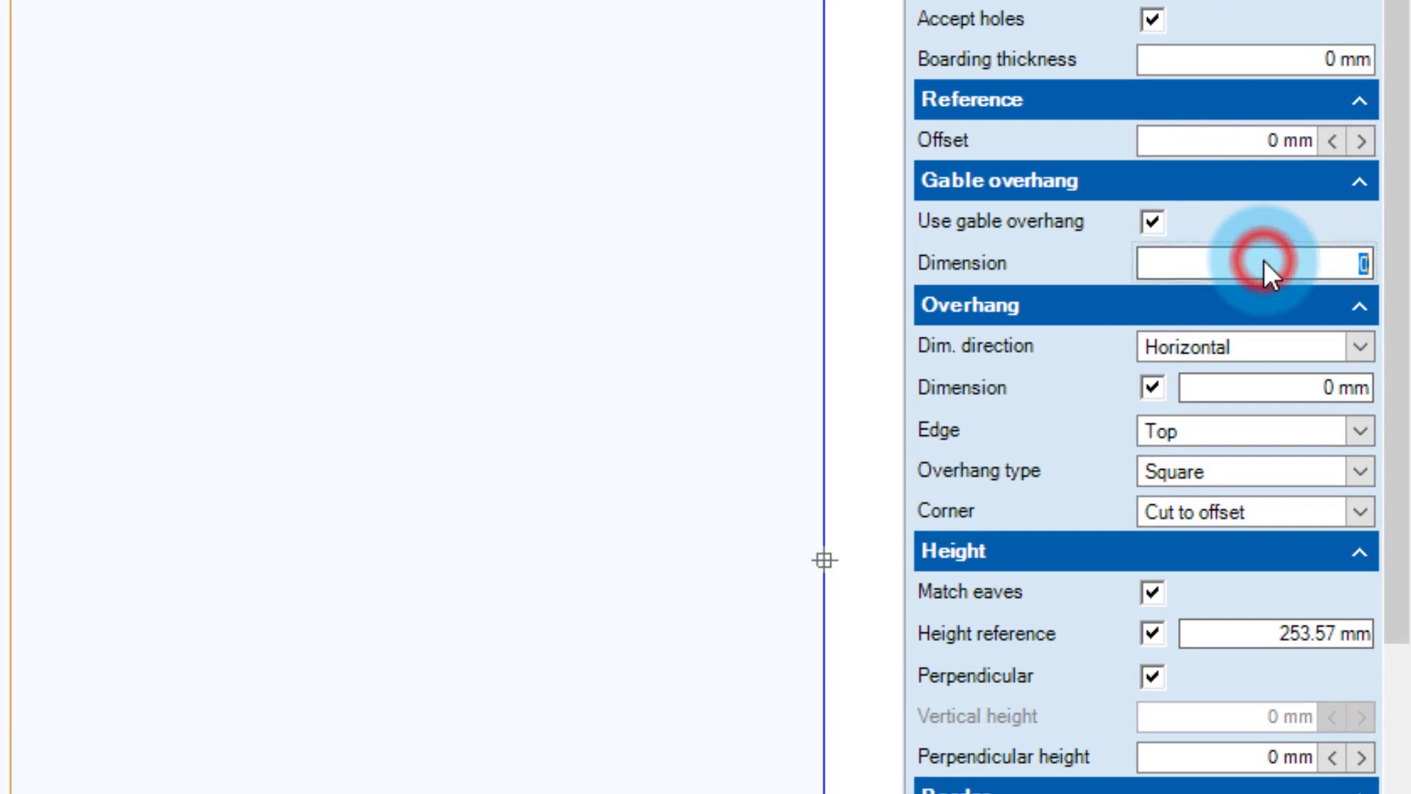
{"action": "mouse_move", "coordinate": [1273, 371]}
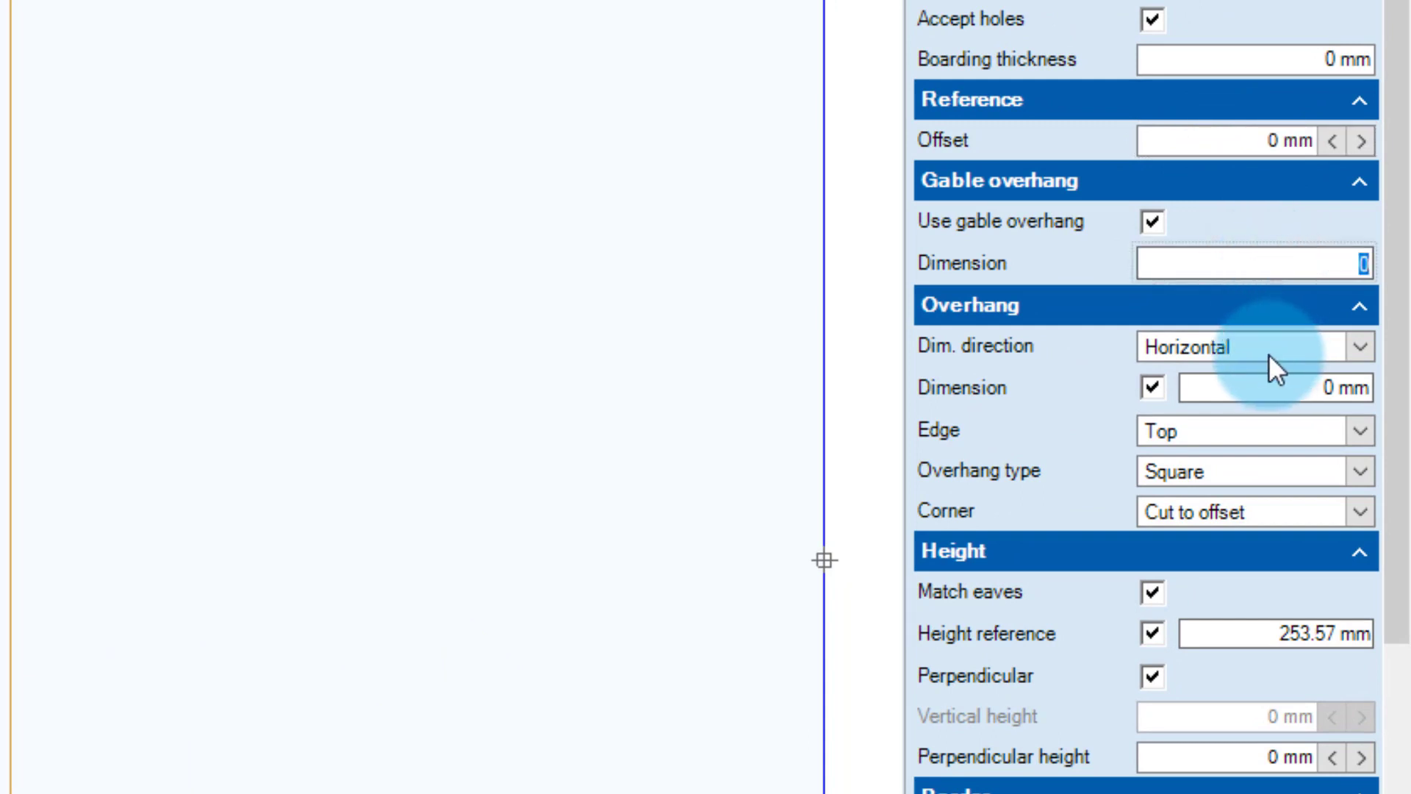
{"action": "left_click", "coordinate": [1280, 389]}
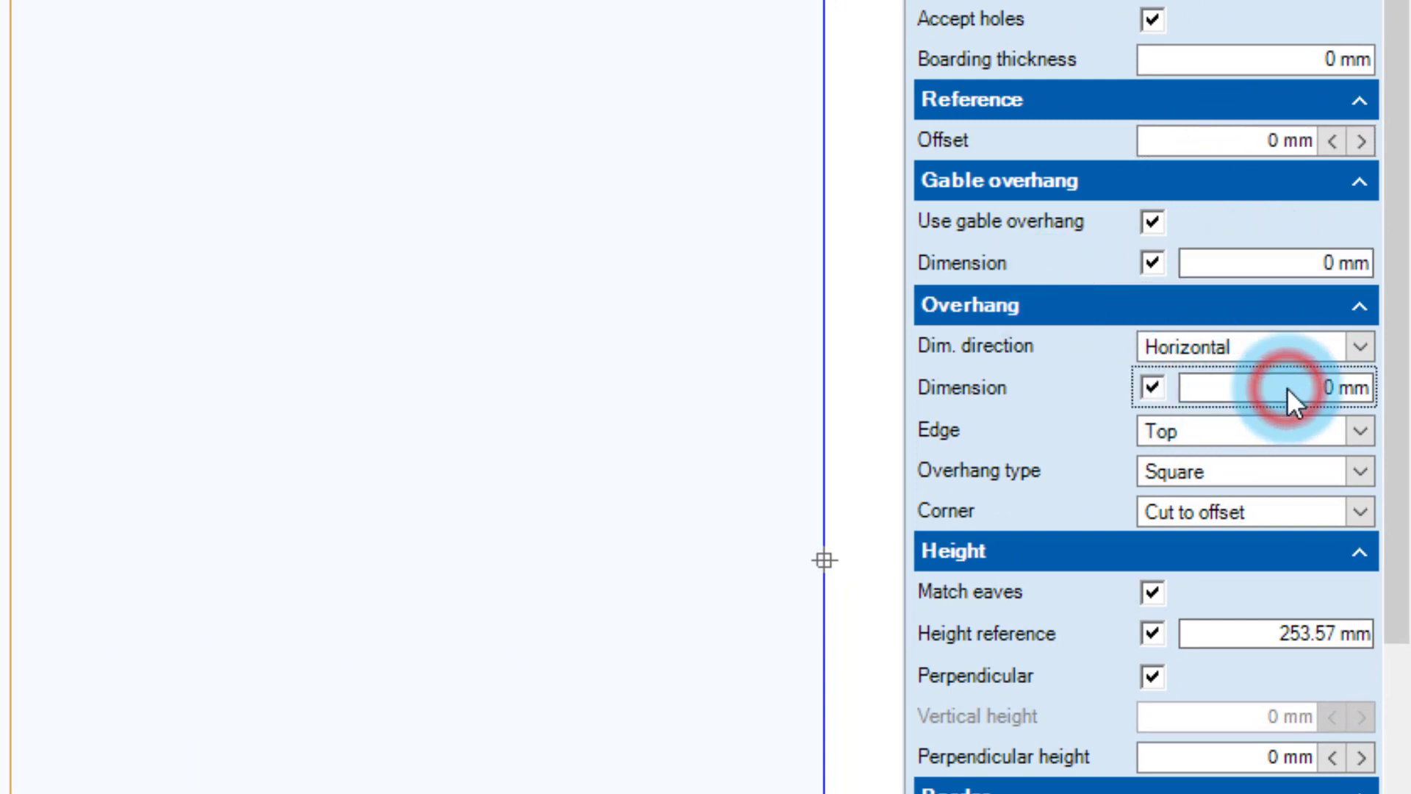
{"action": "left_click", "coordinate": [1282, 388]}
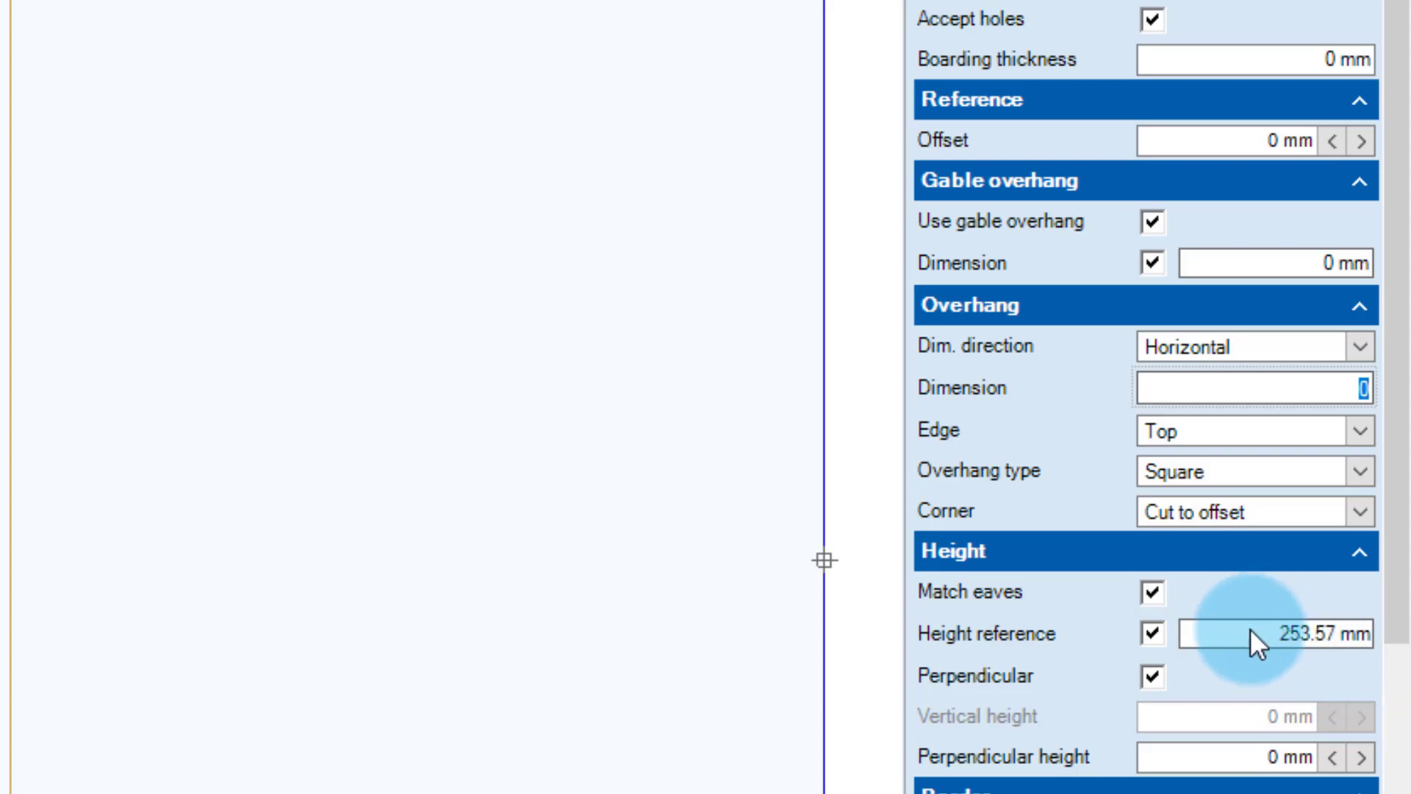
{"action": "left_click", "coordinate": [1264, 655]}
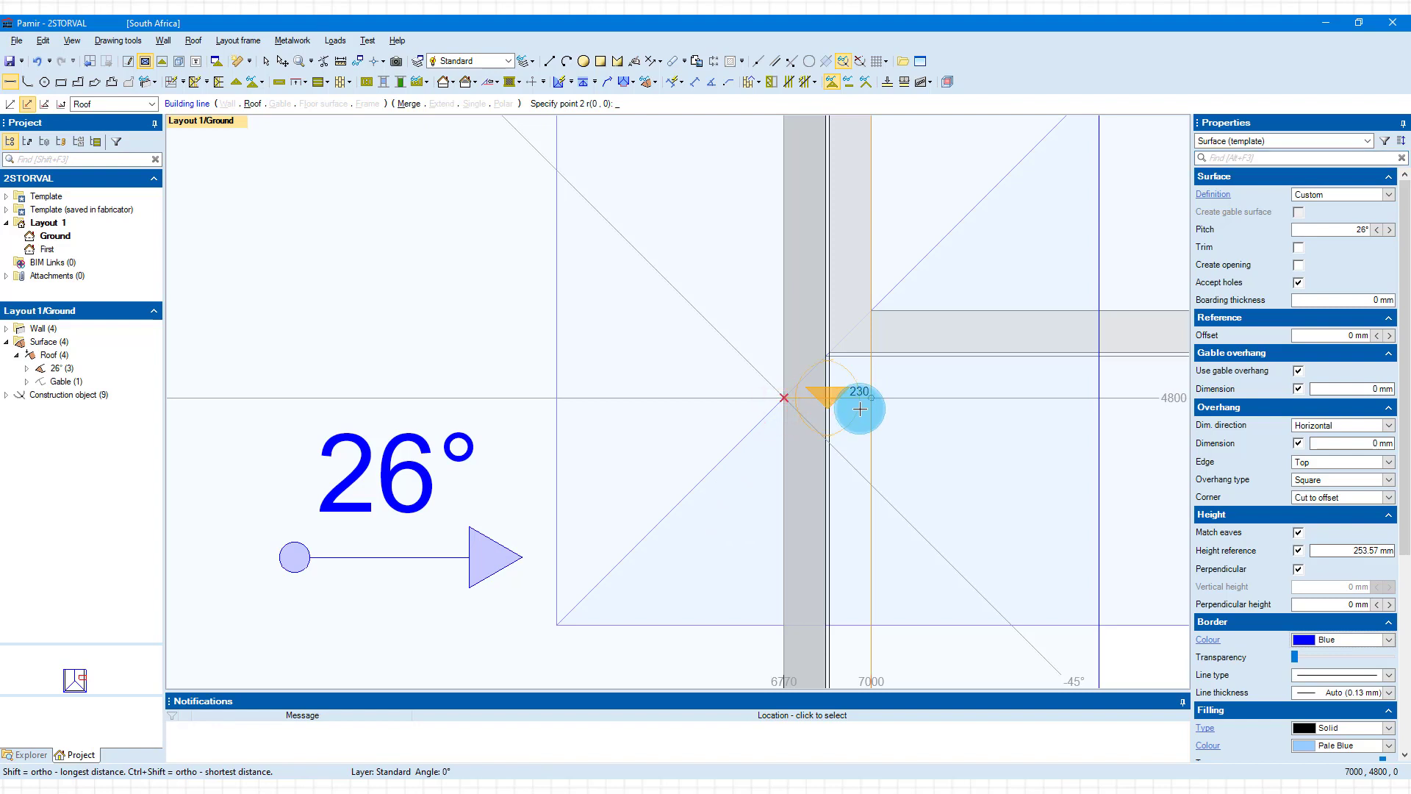
Draw the 26° surface edges through the wall corner, upper wall corner and inner wall corner
{"action": "left_click", "coordinate": [864, 411]}
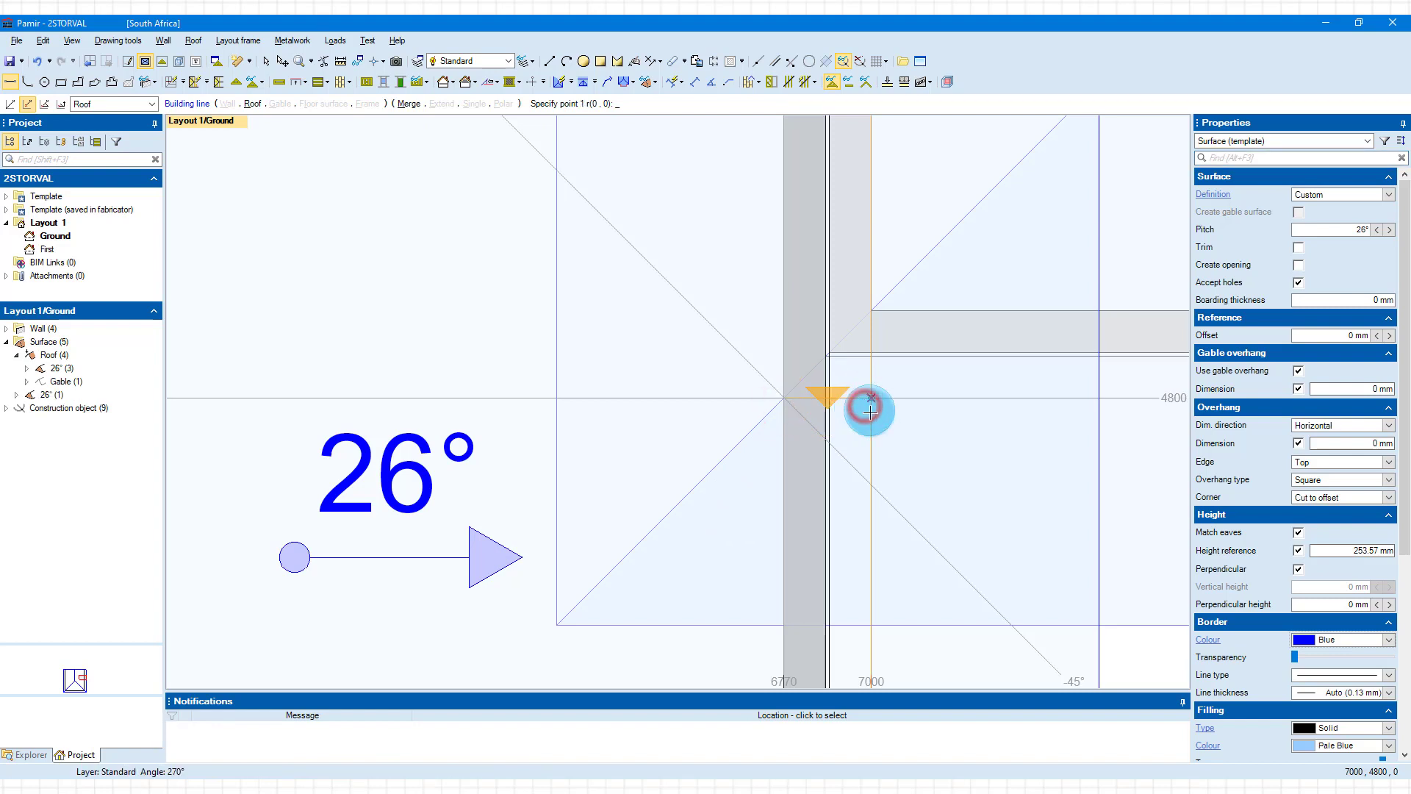
{"action": "left_click", "coordinate": [869, 414]}
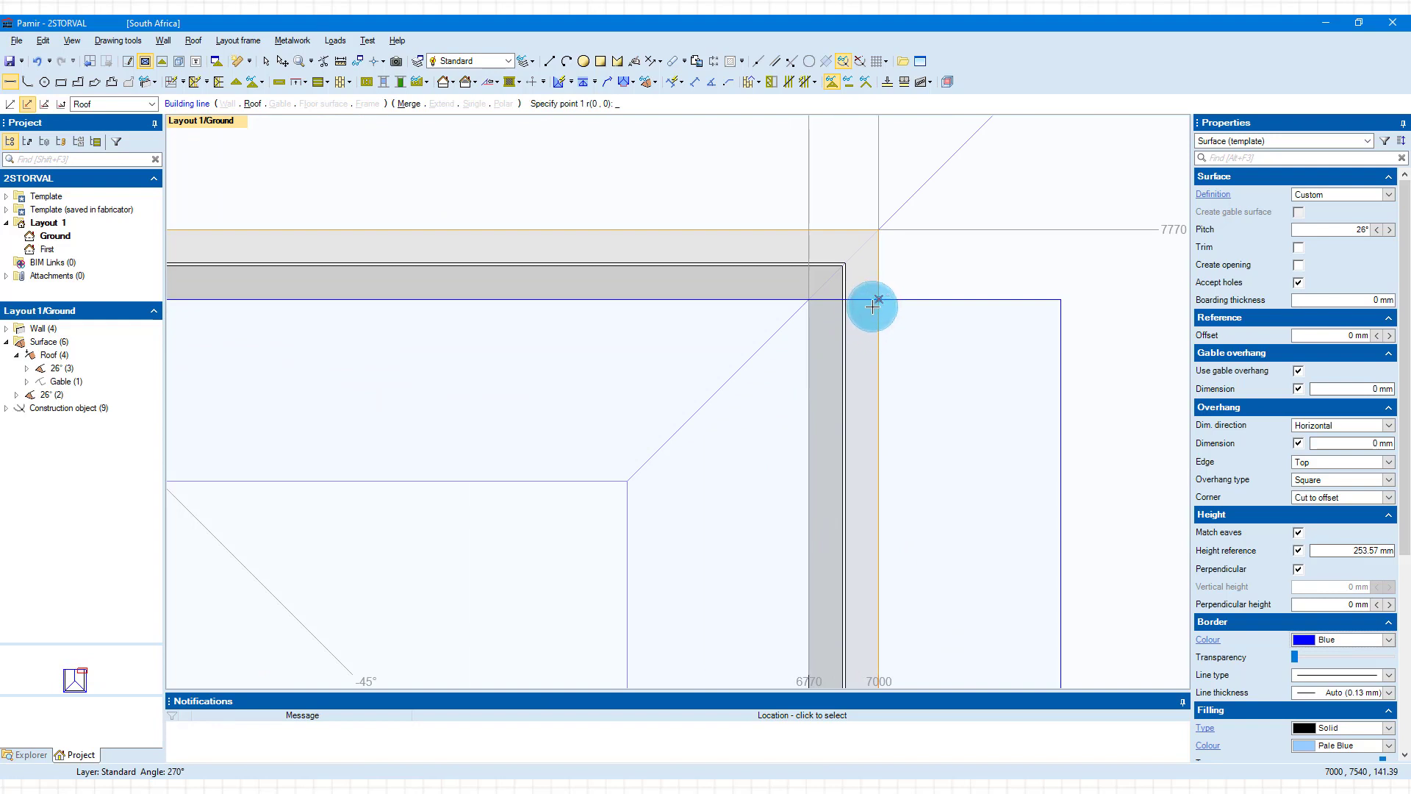
{"action": "left_click", "coordinate": [879, 303]}
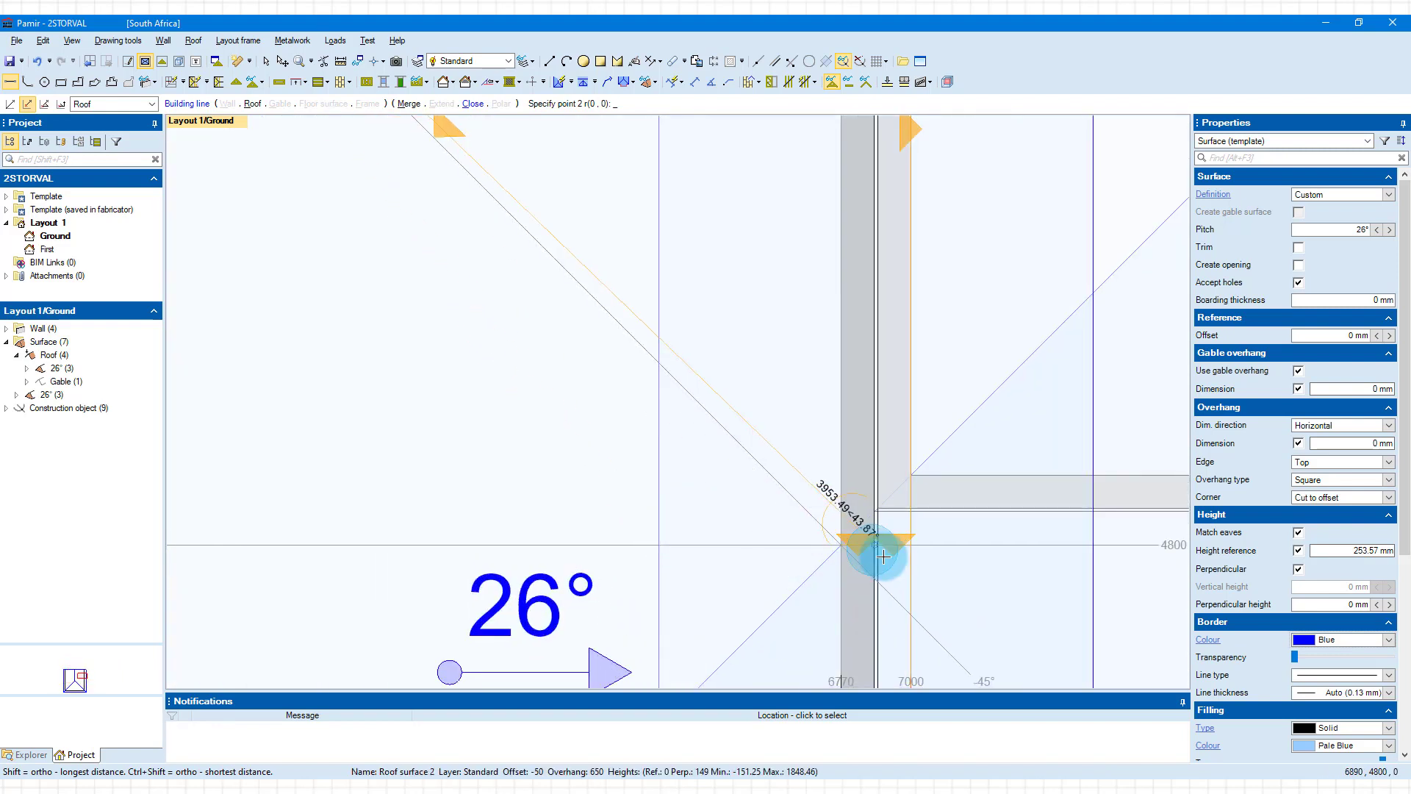
{"action": "left_click", "coordinate": [842, 543]}
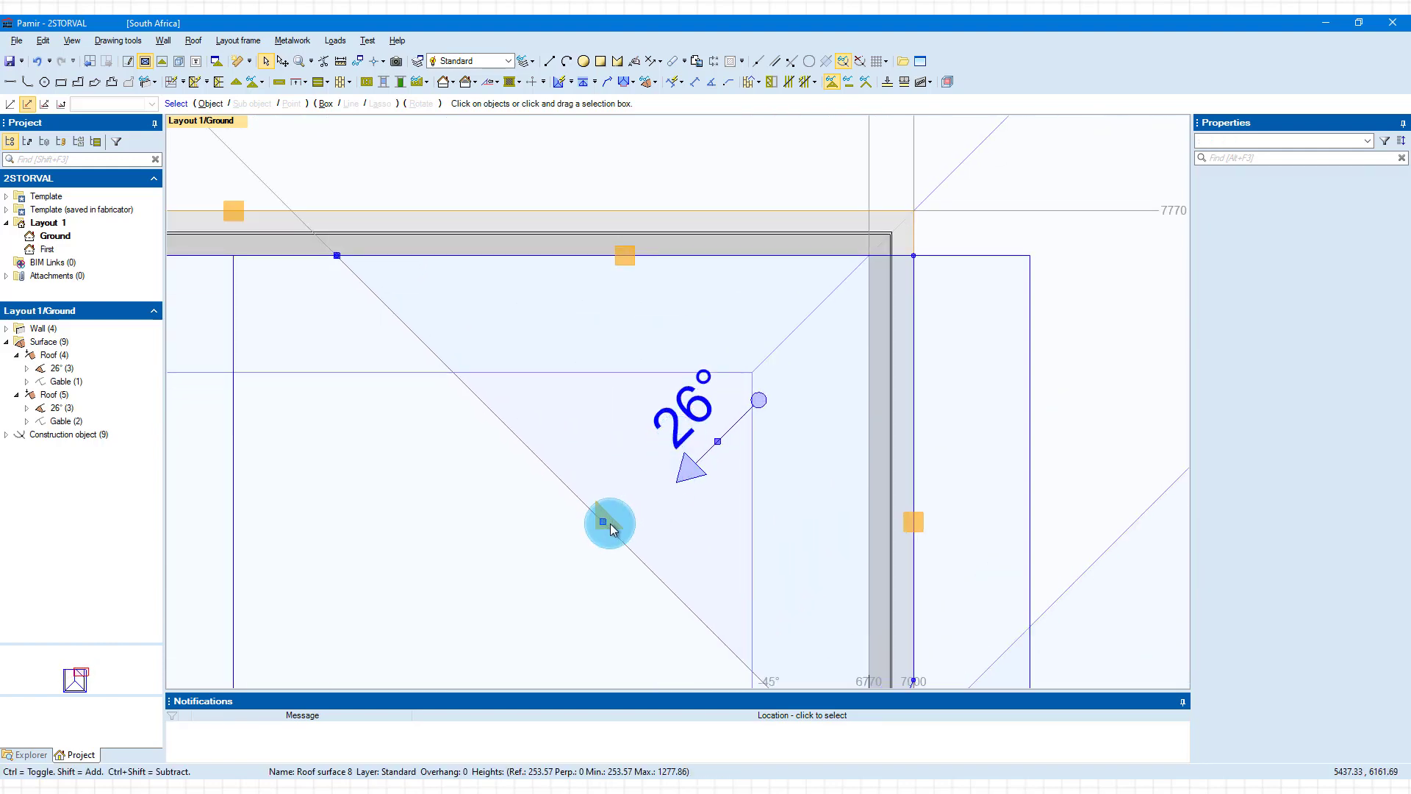
Turn the sloping edge of the new valley surface into a gable
{"action": "left_click", "coordinate": [605, 522]}
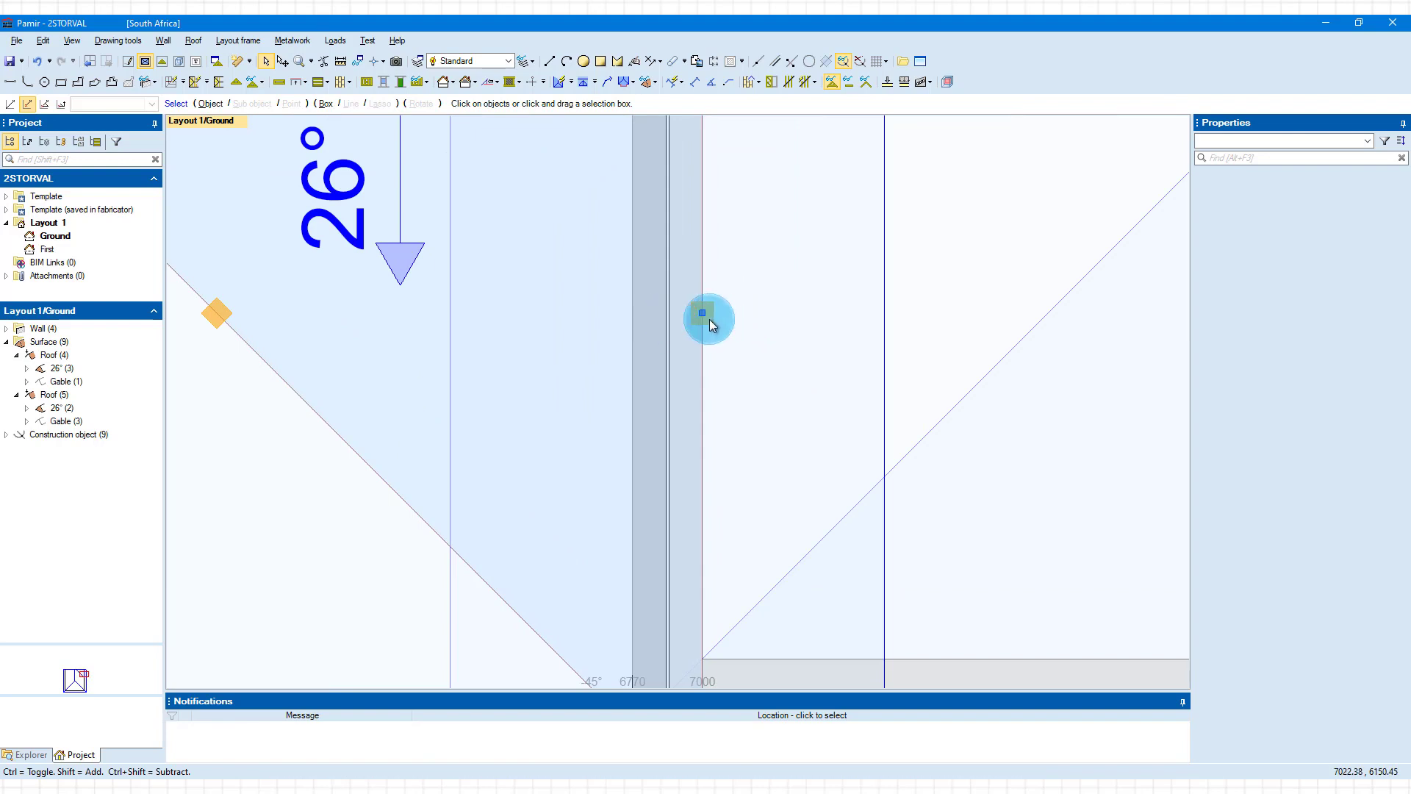
Make the edge along the wall a gable and view the house in 3D
{"action": "left_click", "coordinate": [702, 312]}
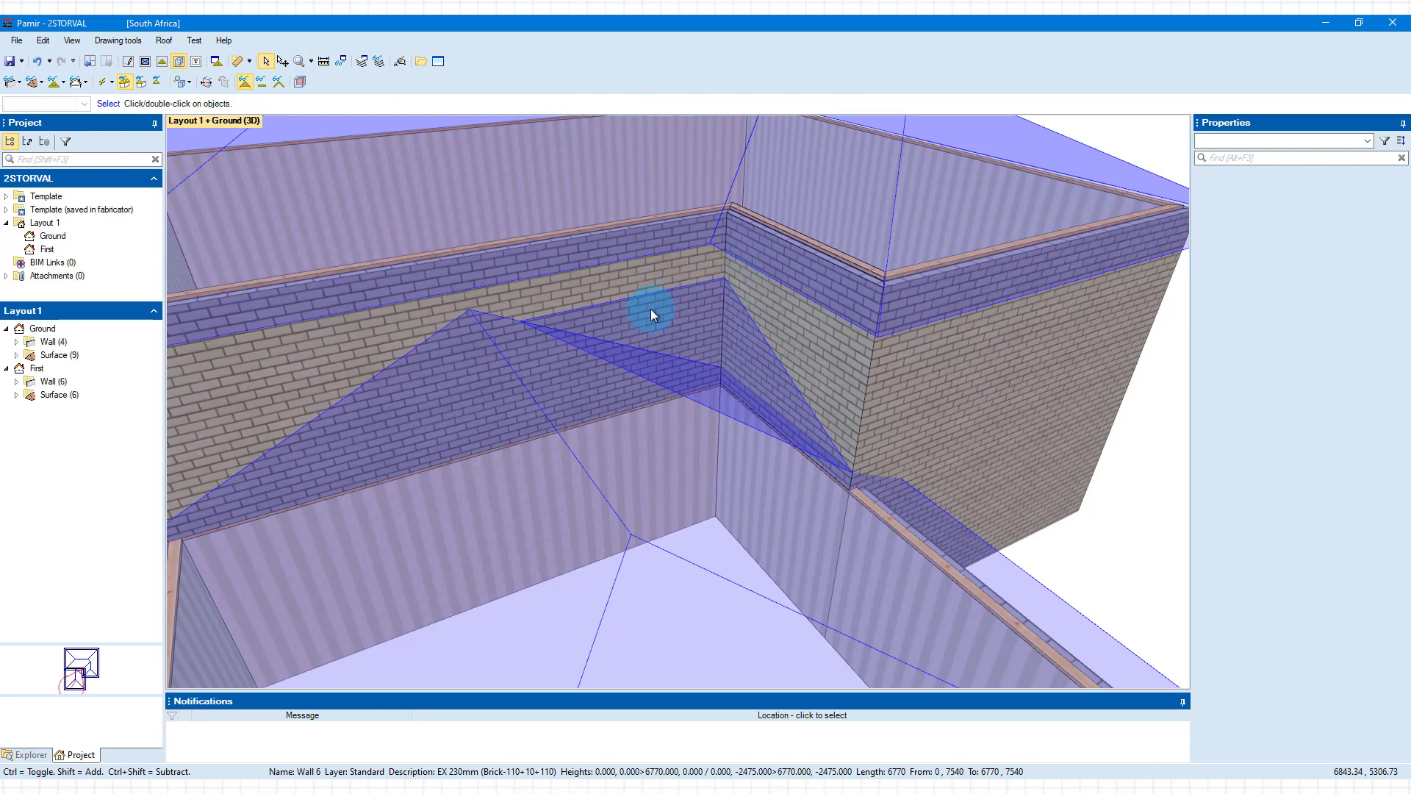
{"action": "mouse_move", "coordinate": [702, 322]}
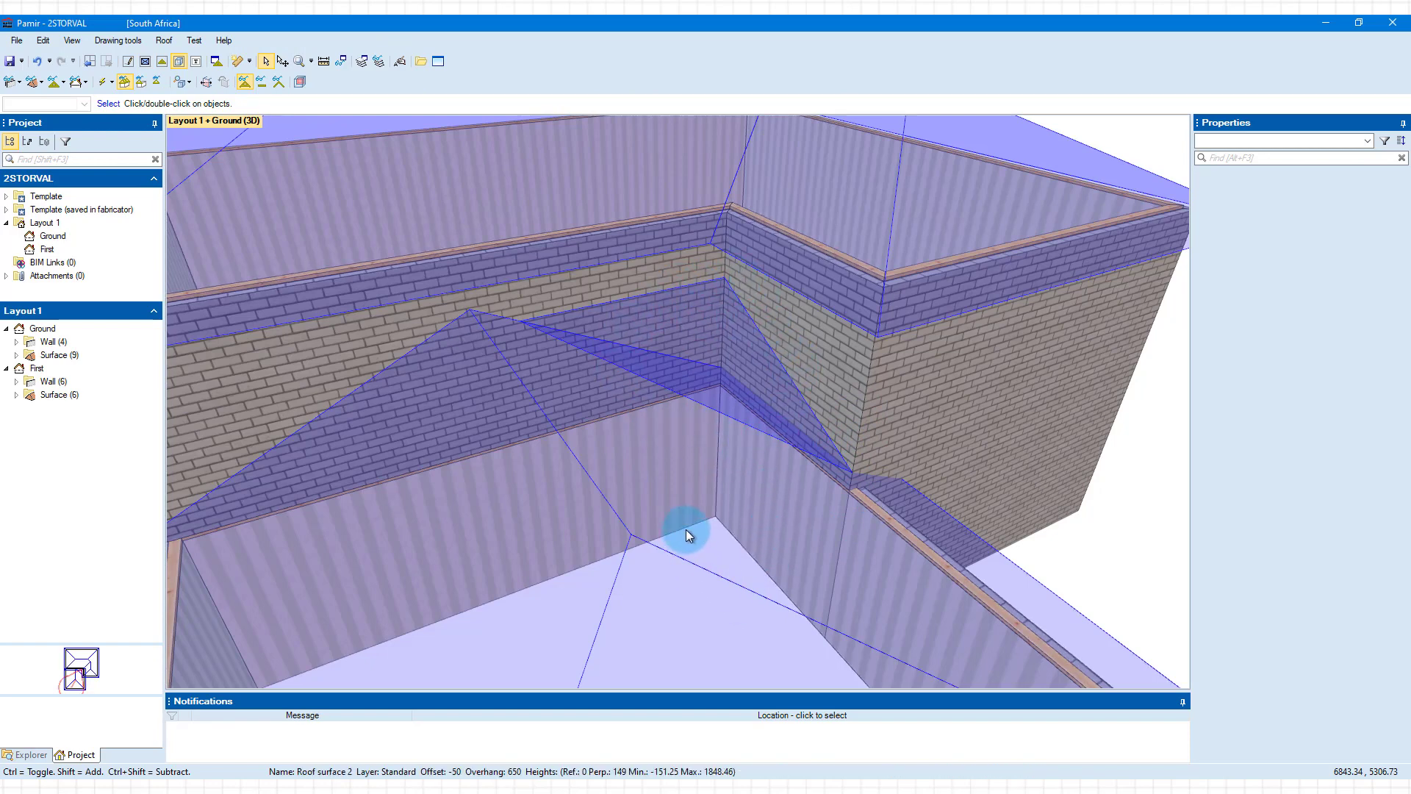
Select the main roof surface in 3D to compare it with the valley surface
{"action": "left_click", "coordinate": [694, 540]}
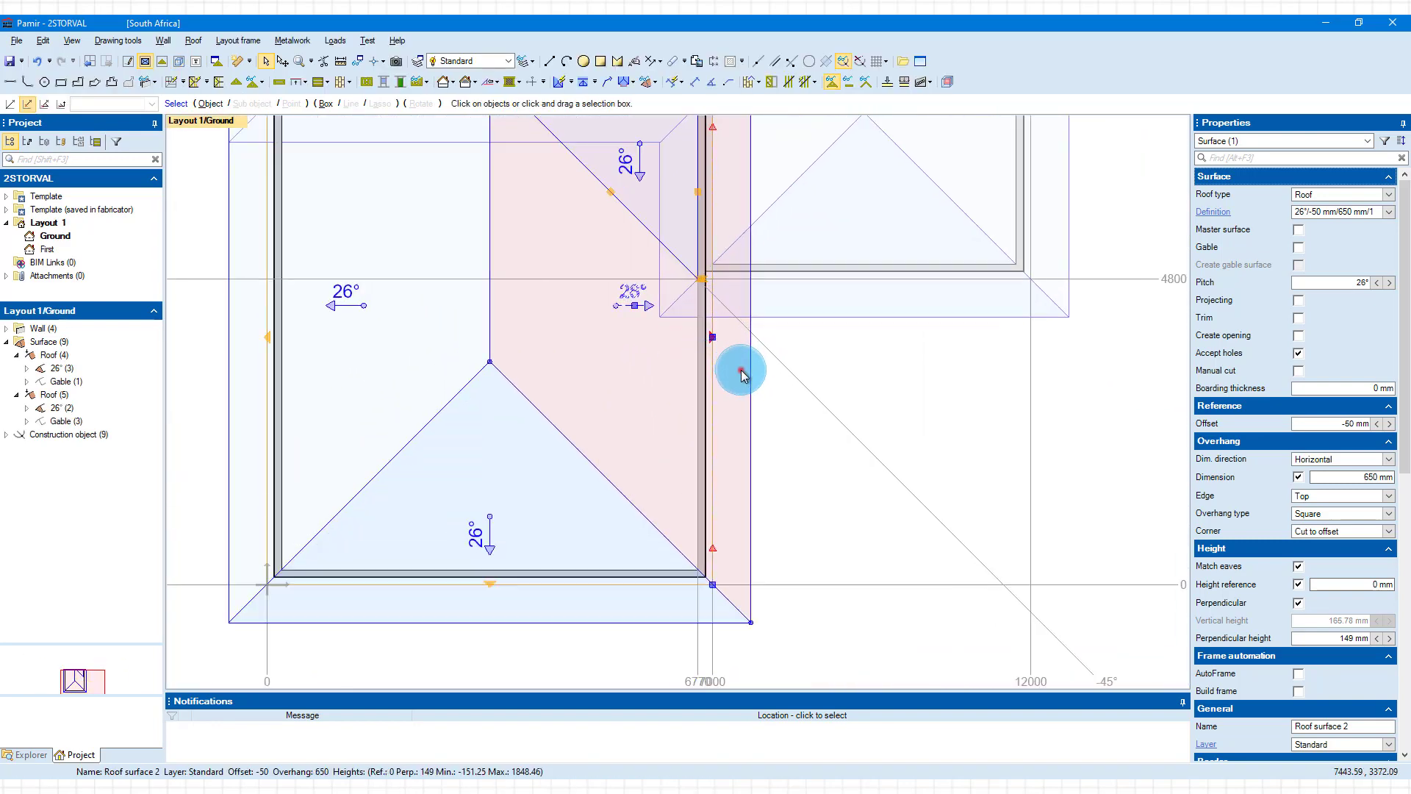
Cut Roof surface 2 manually along the diagonal guide and the wall line
{"action": "right_click", "coordinate": [739, 373]}
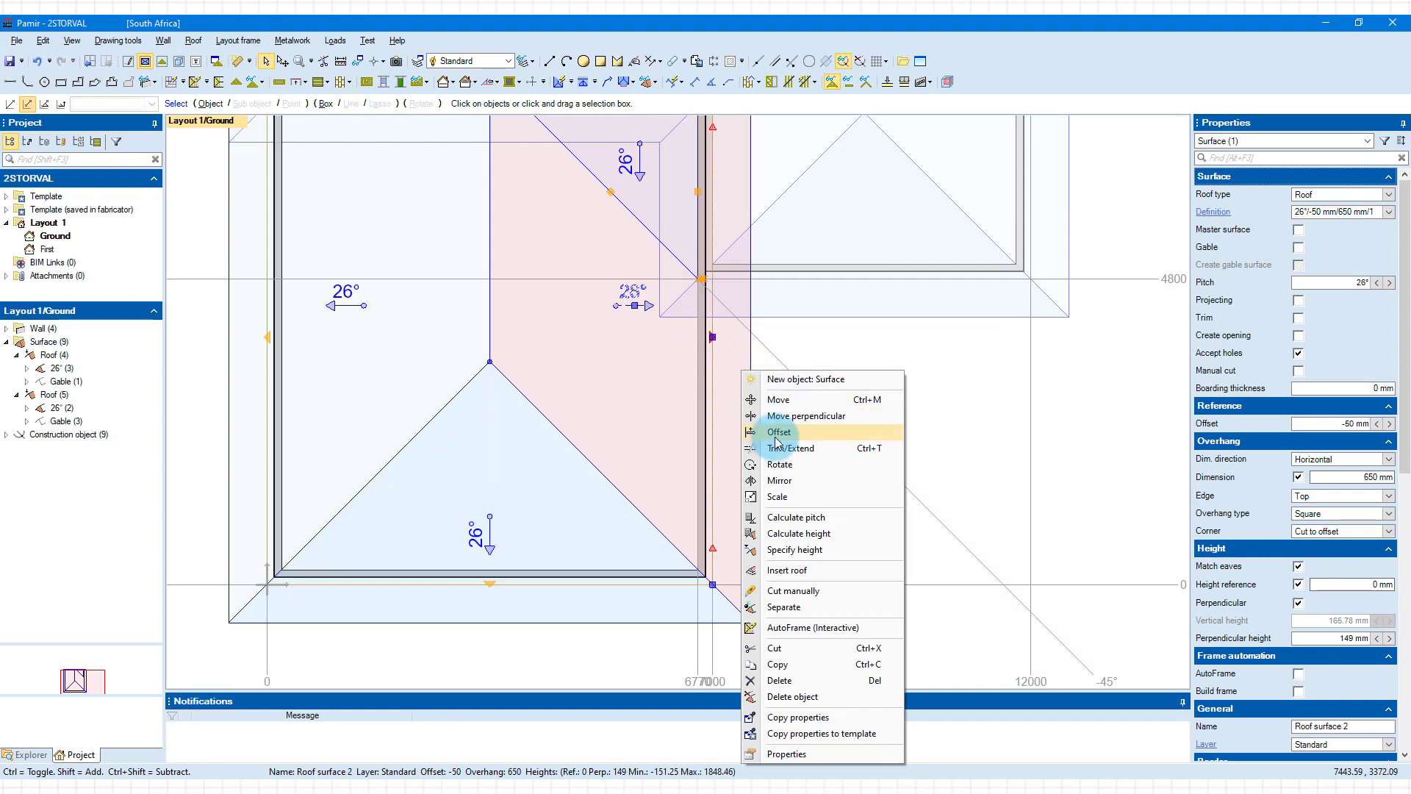
{"action": "left_click", "coordinate": [793, 591]}
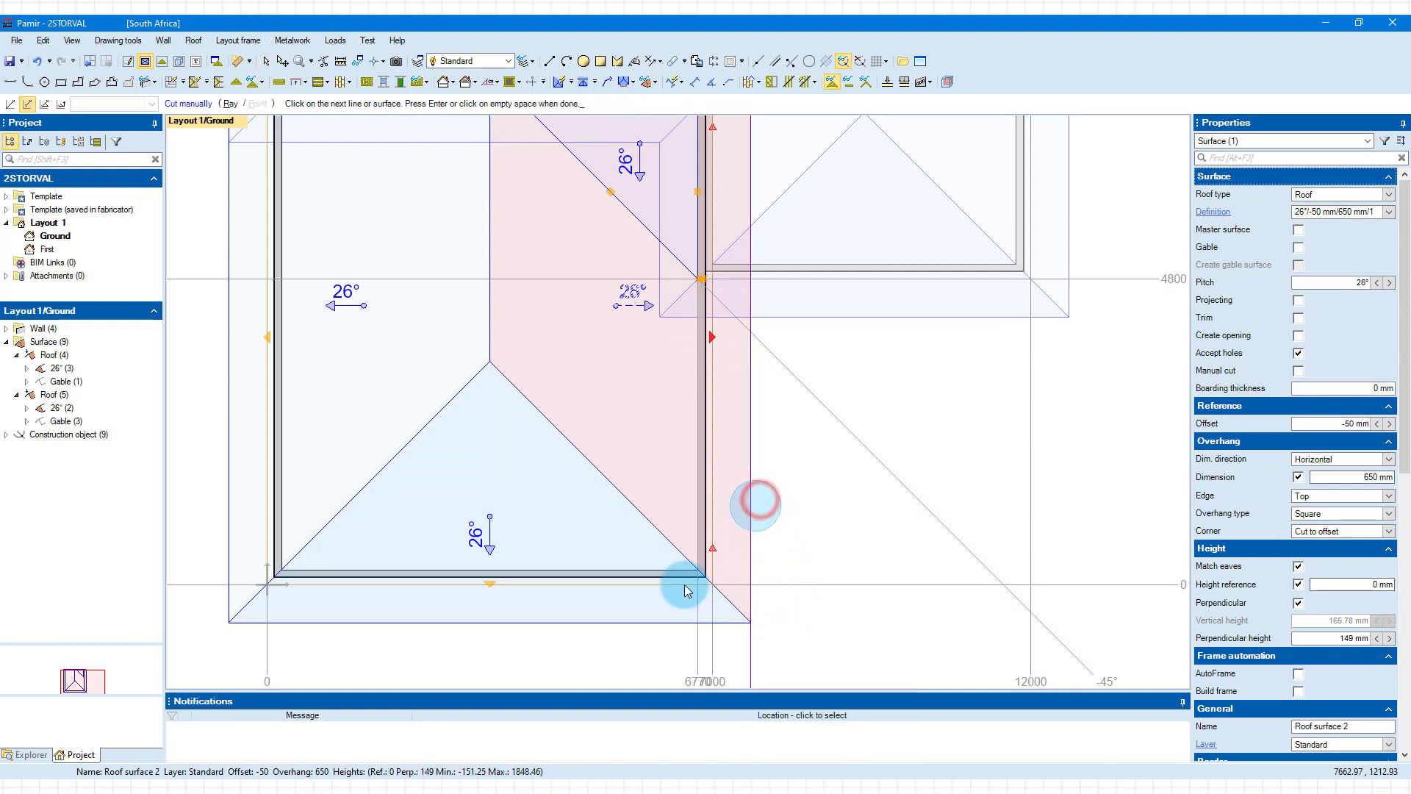
{"action": "left_click", "coordinate": [604, 506]}
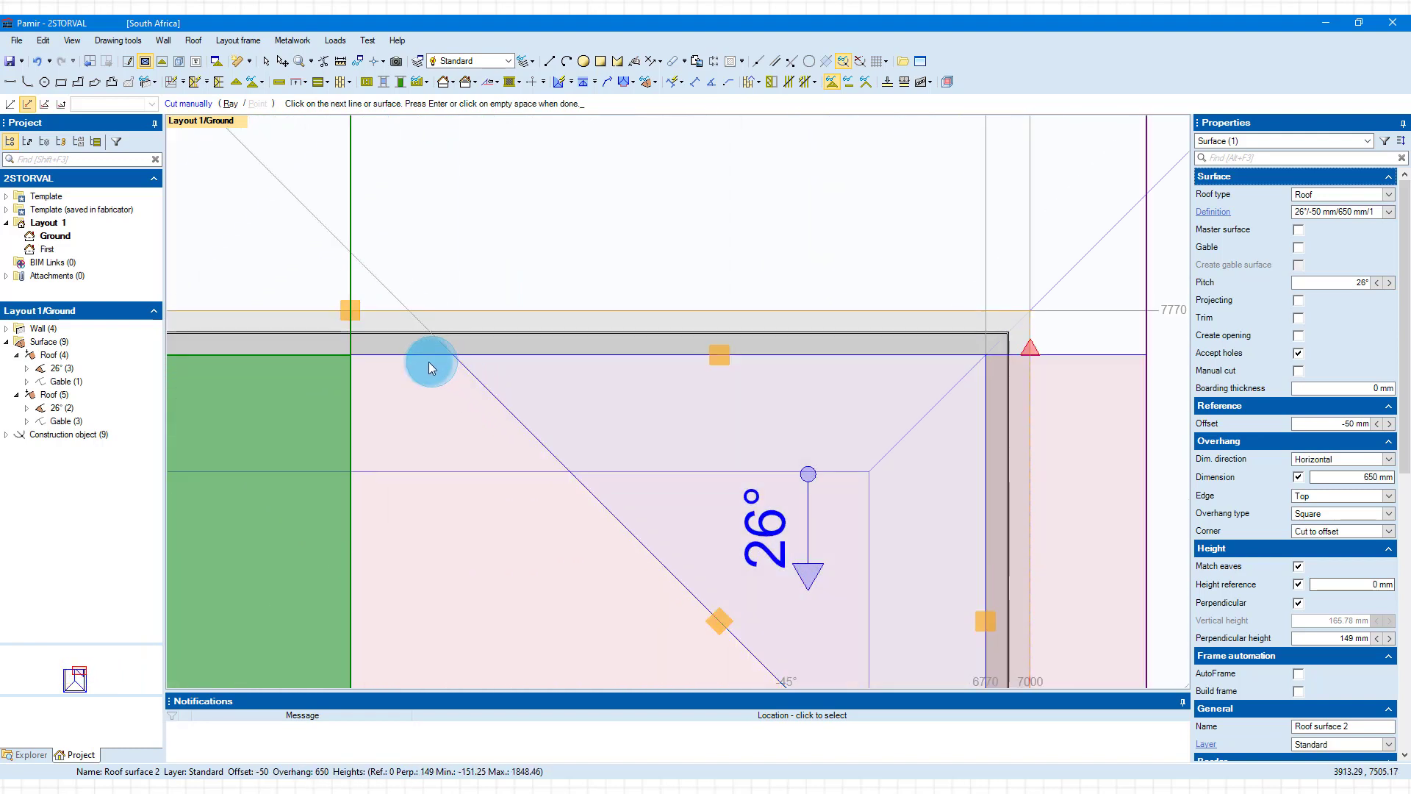
{"action": "mouse_move", "coordinate": [410, 364]}
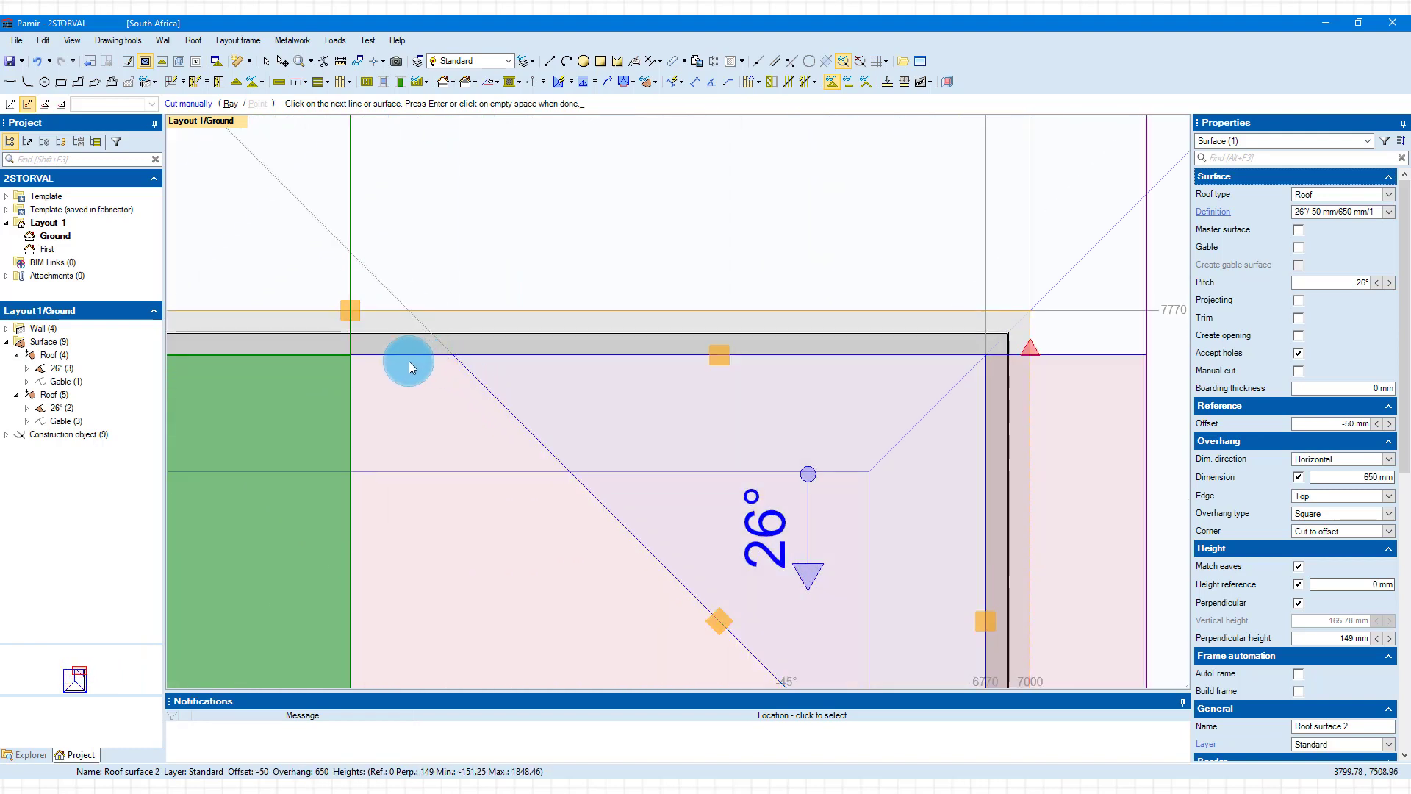
{"action": "left_click", "coordinate": [406, 359]}
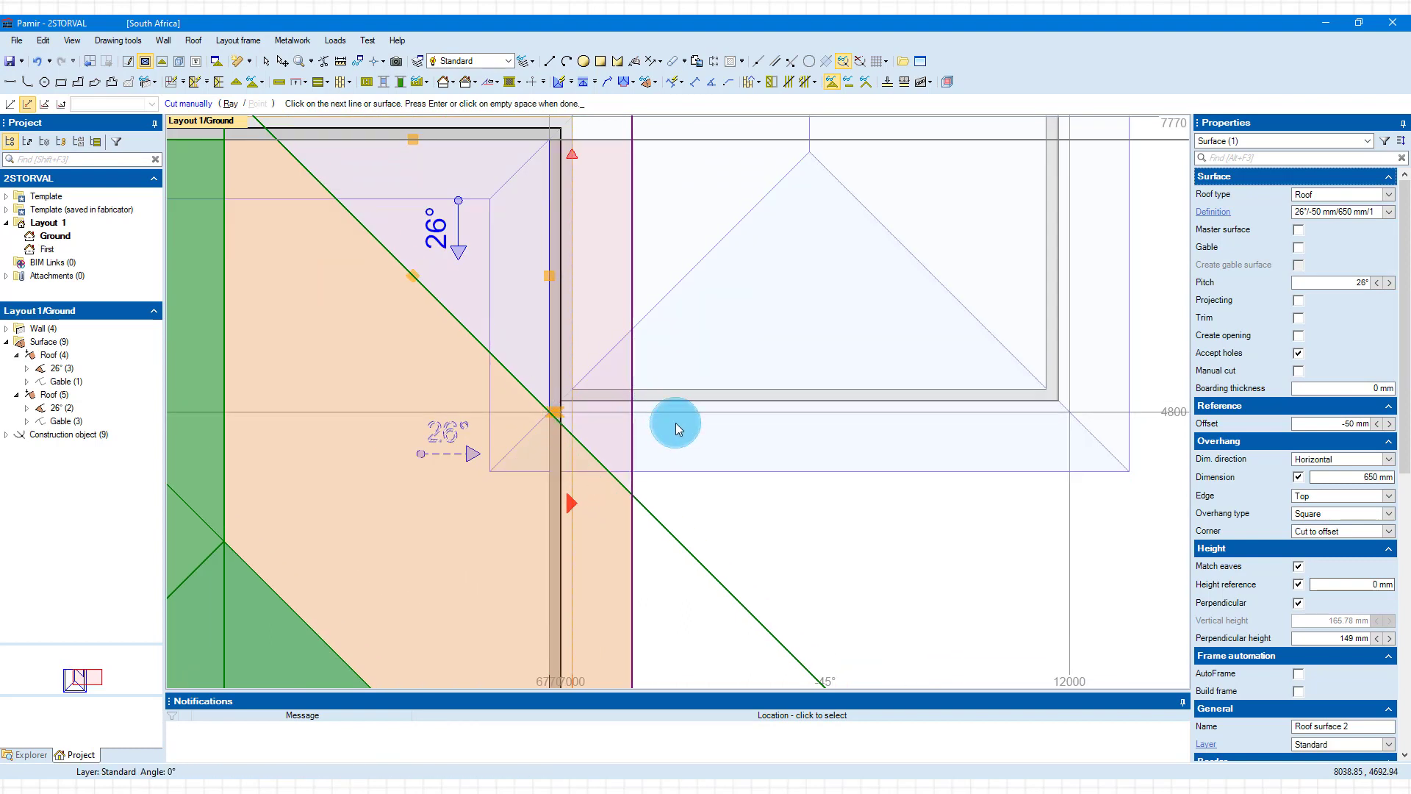
{"action": "mouse_move", "coordinate": [755, 349]}
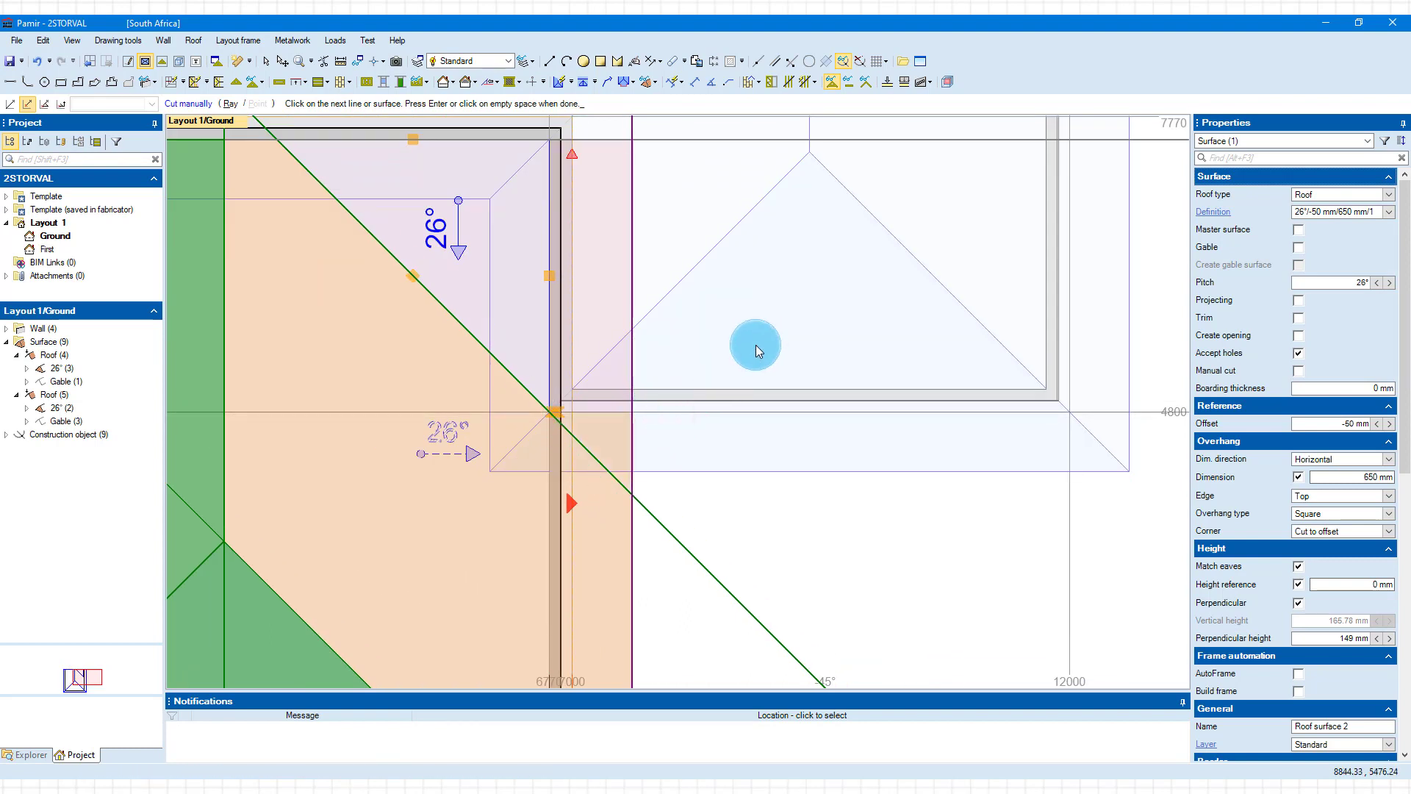